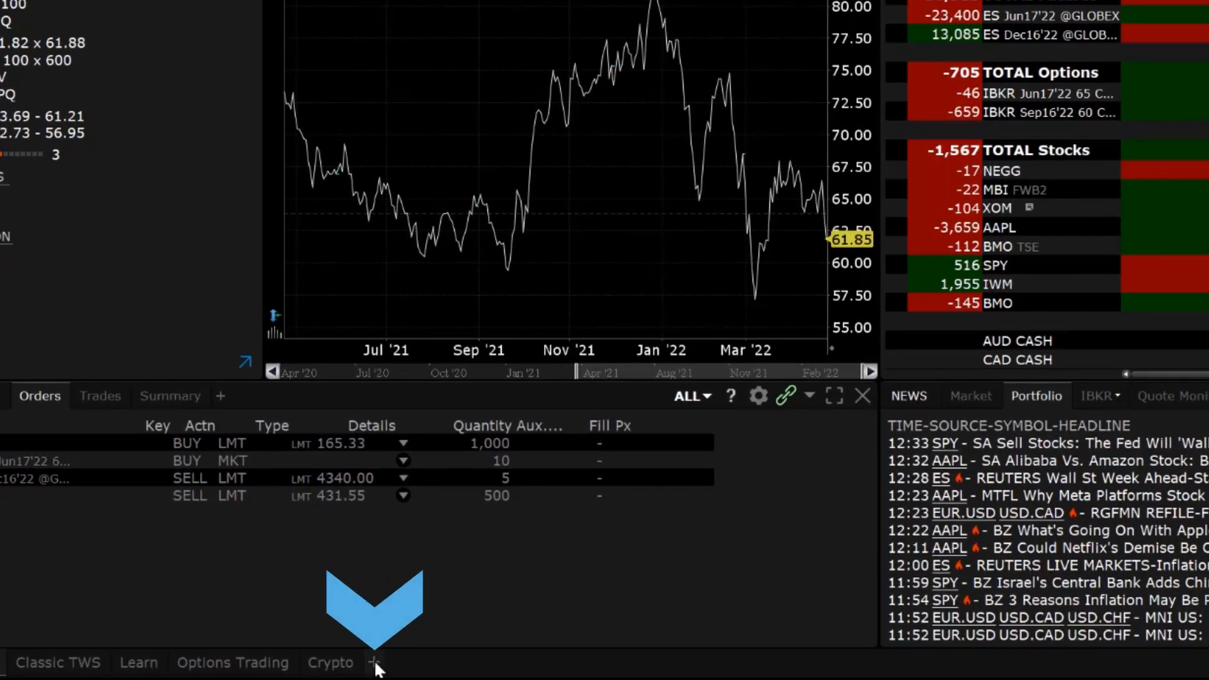
Step: Switch the workspace to the Classic TWS layout showing the portfolio table
click(374, 662)
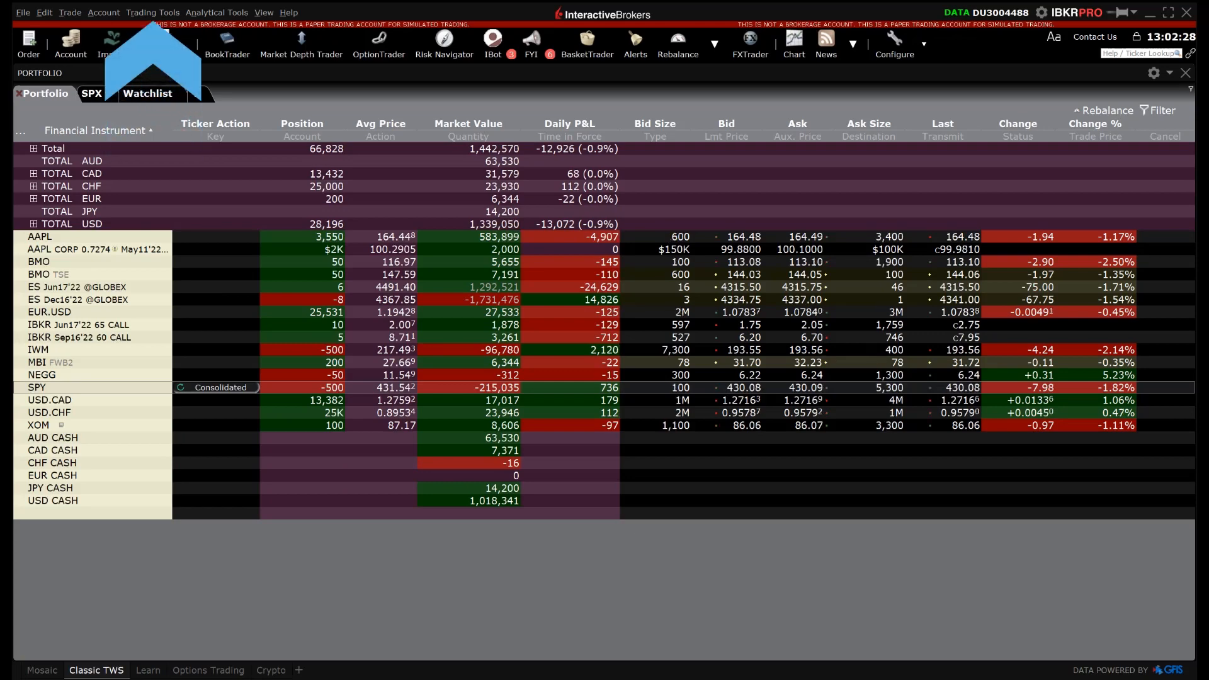
Step: Return to Mosaic and open an Integrated Stock Window for IBKR from More Advanced Tools
click(153, 12)
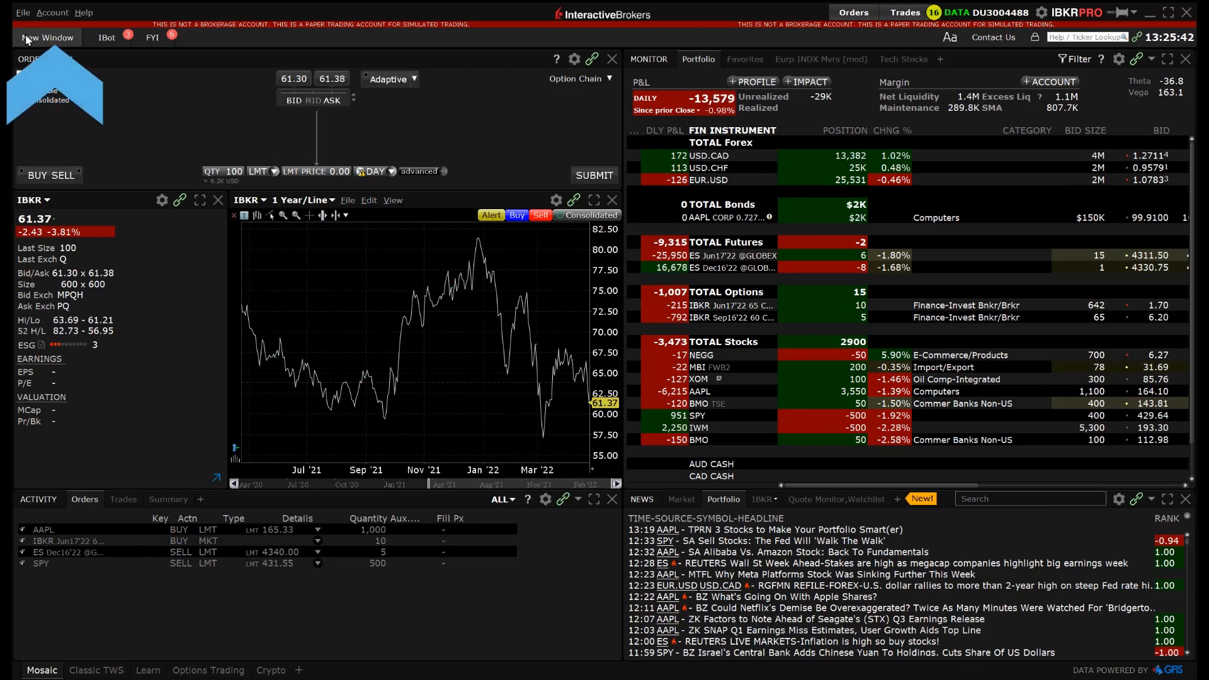
click(47, 36)
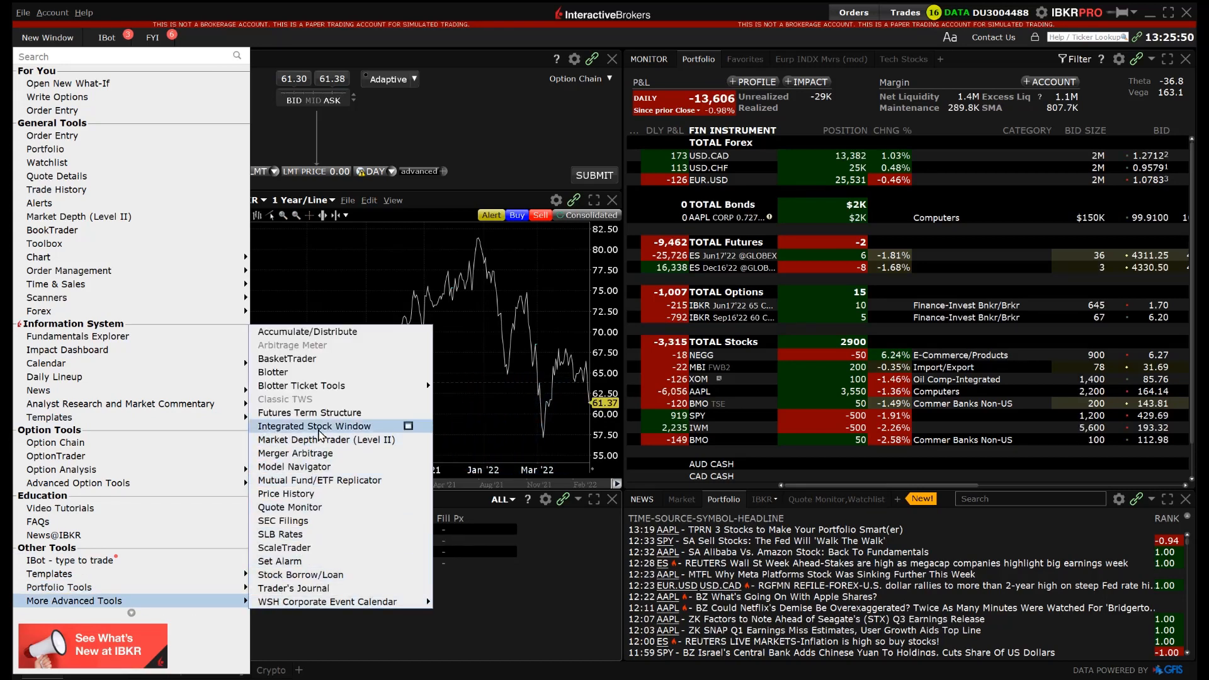
click(313, 426)
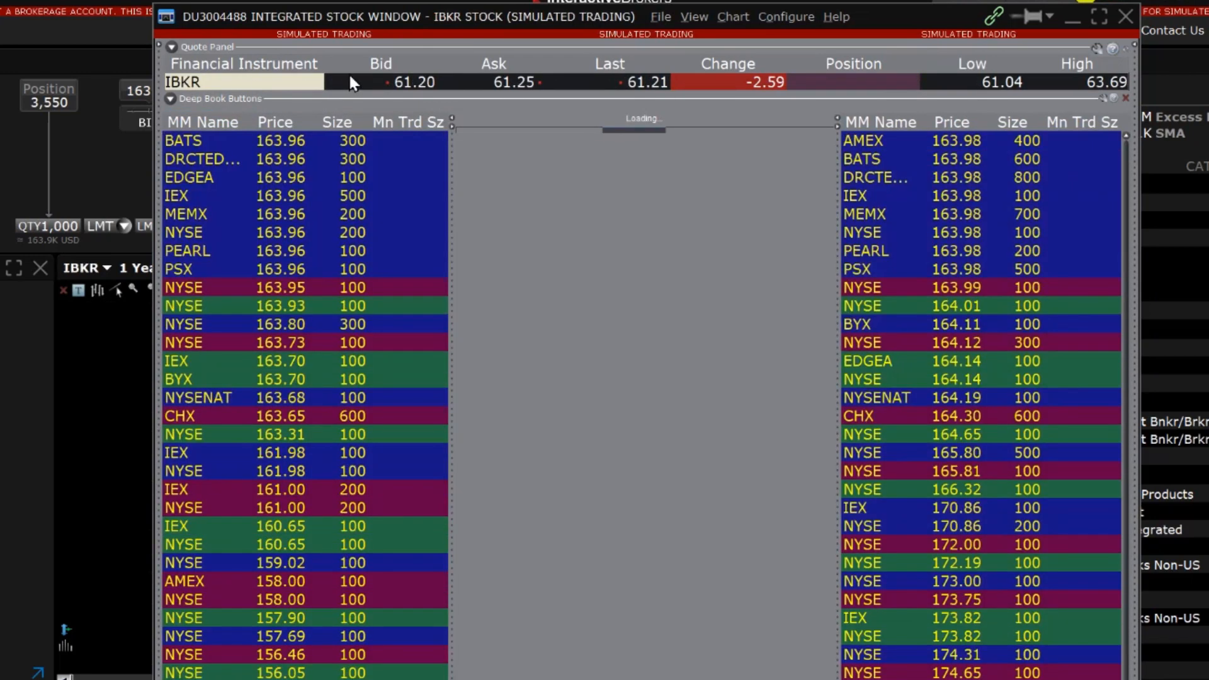
Step: Adjust the IBKR stock window panels to show bid/ask depth around an intraday chart
click(293, 118)
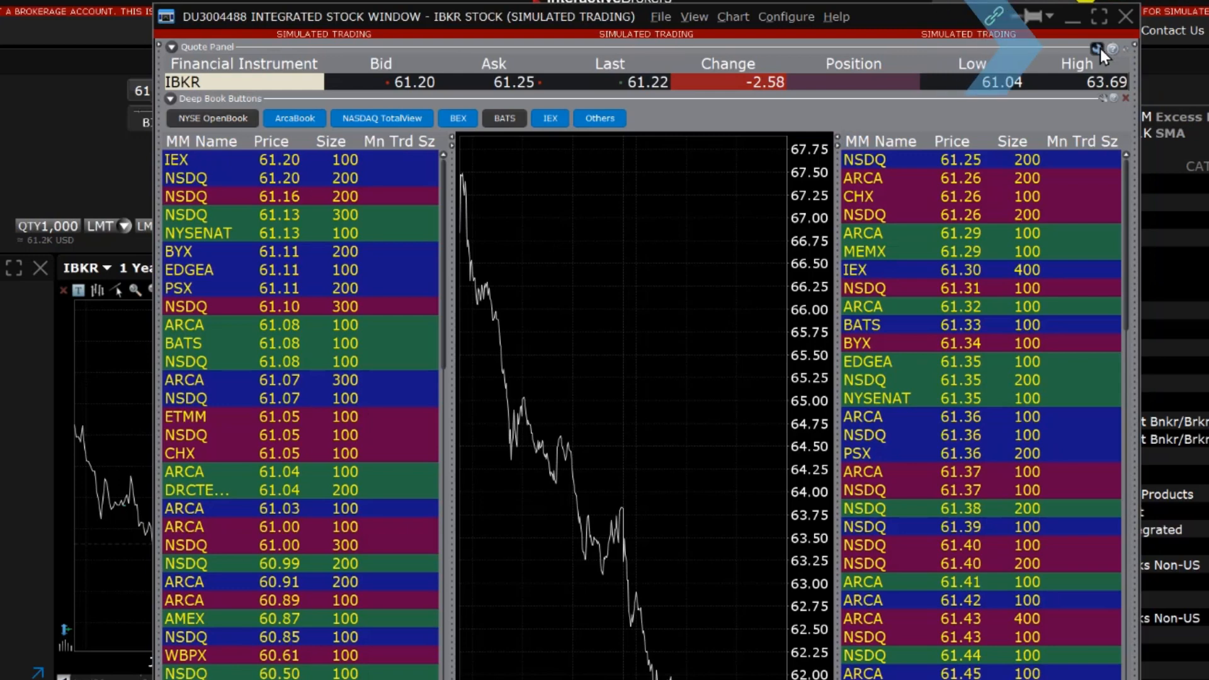
click(1098, 51)
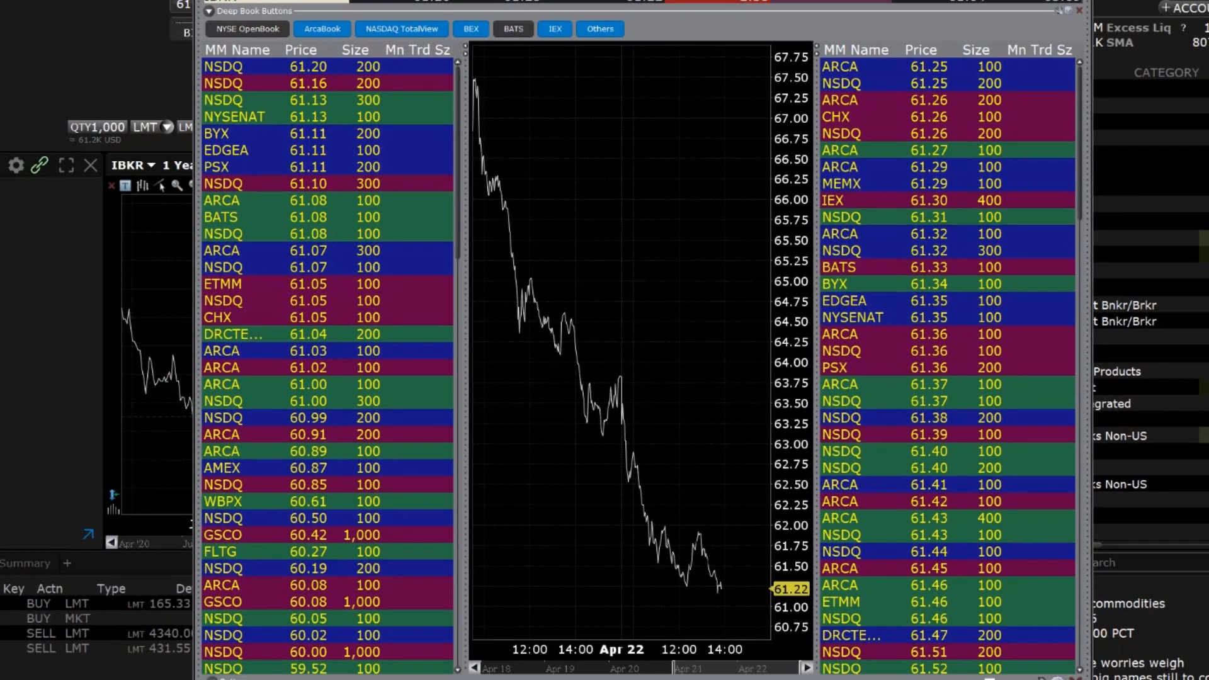
mouse_move(800, 29)
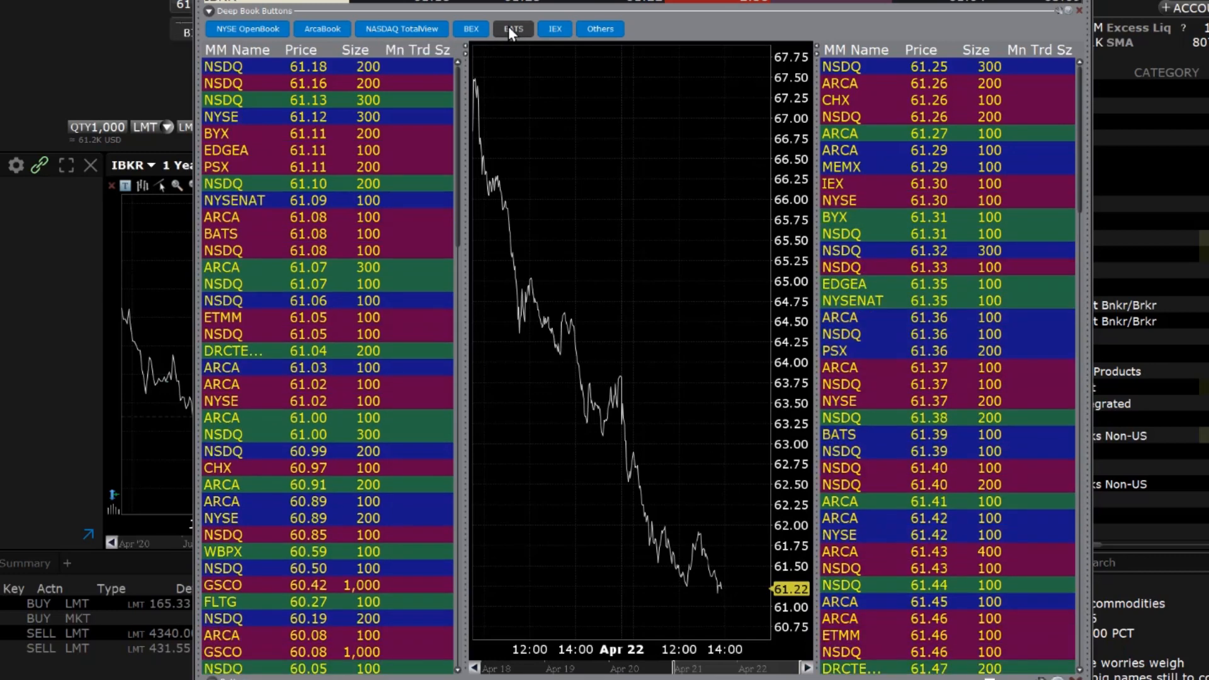
click(512, 29)
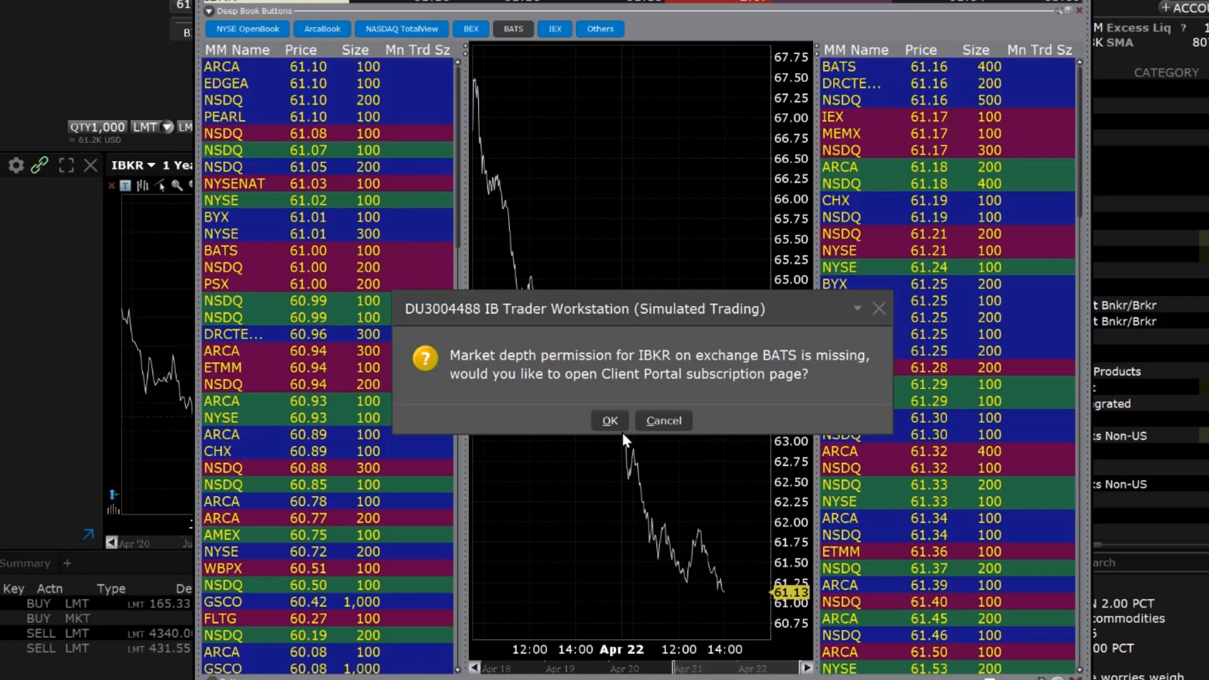
click(661, 421)
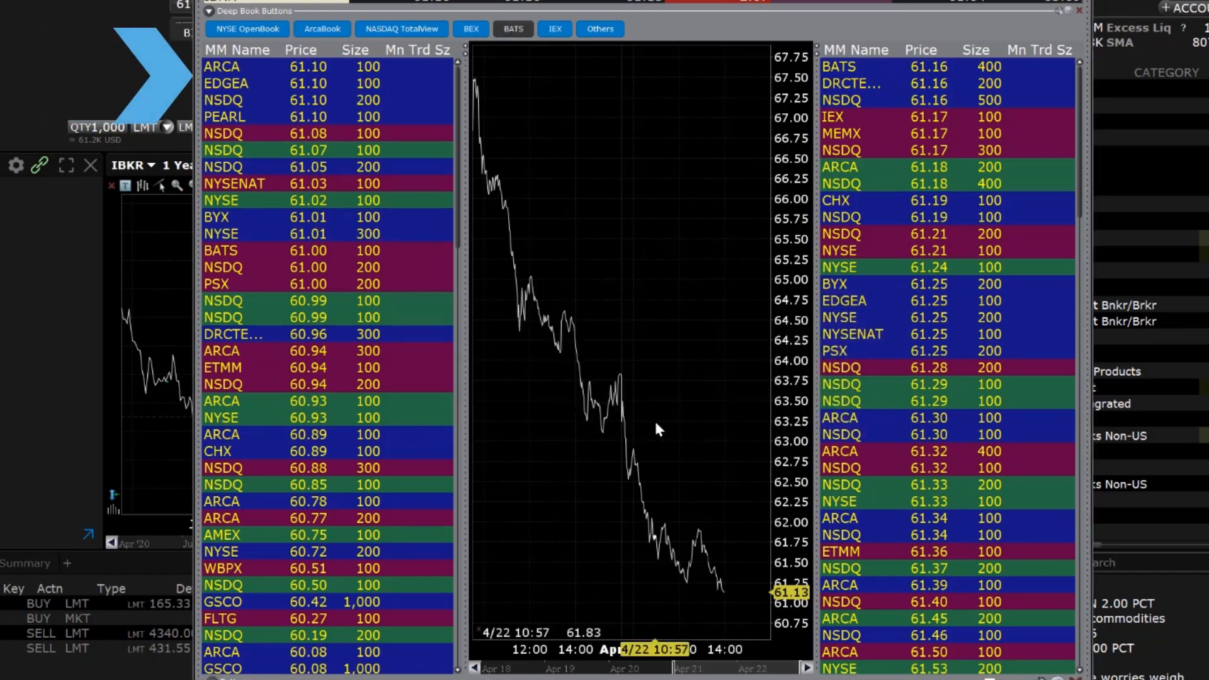
mouse_move(640, 420)
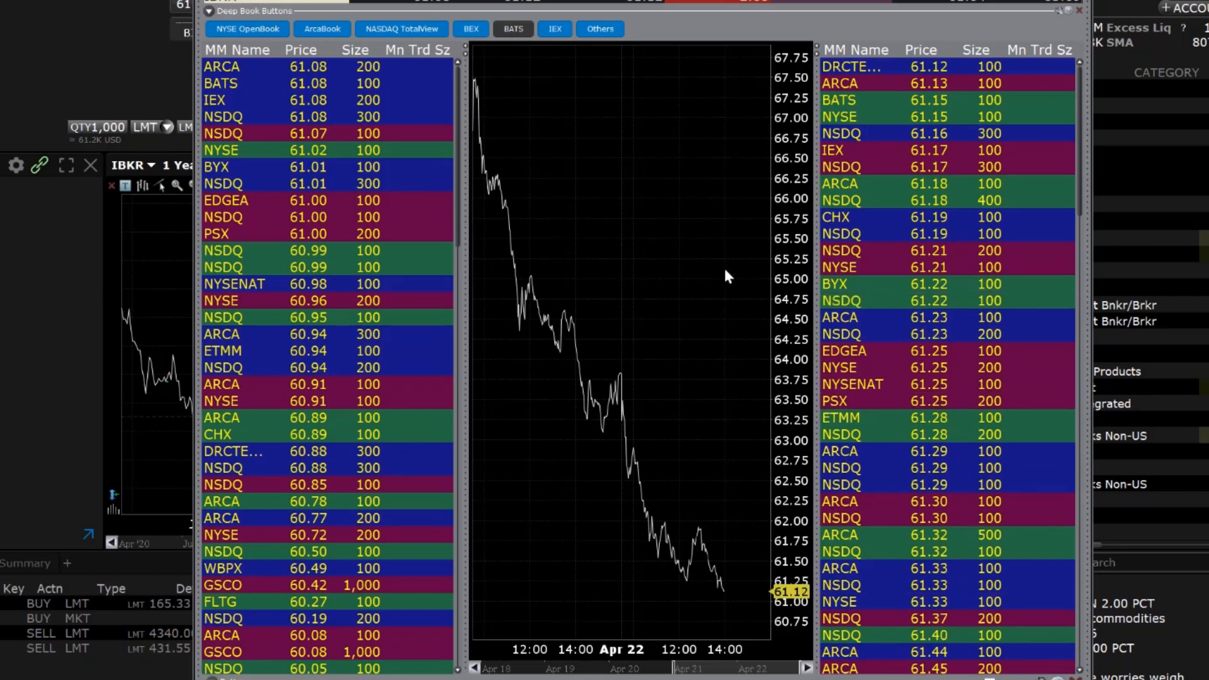
right_click(725, 277)
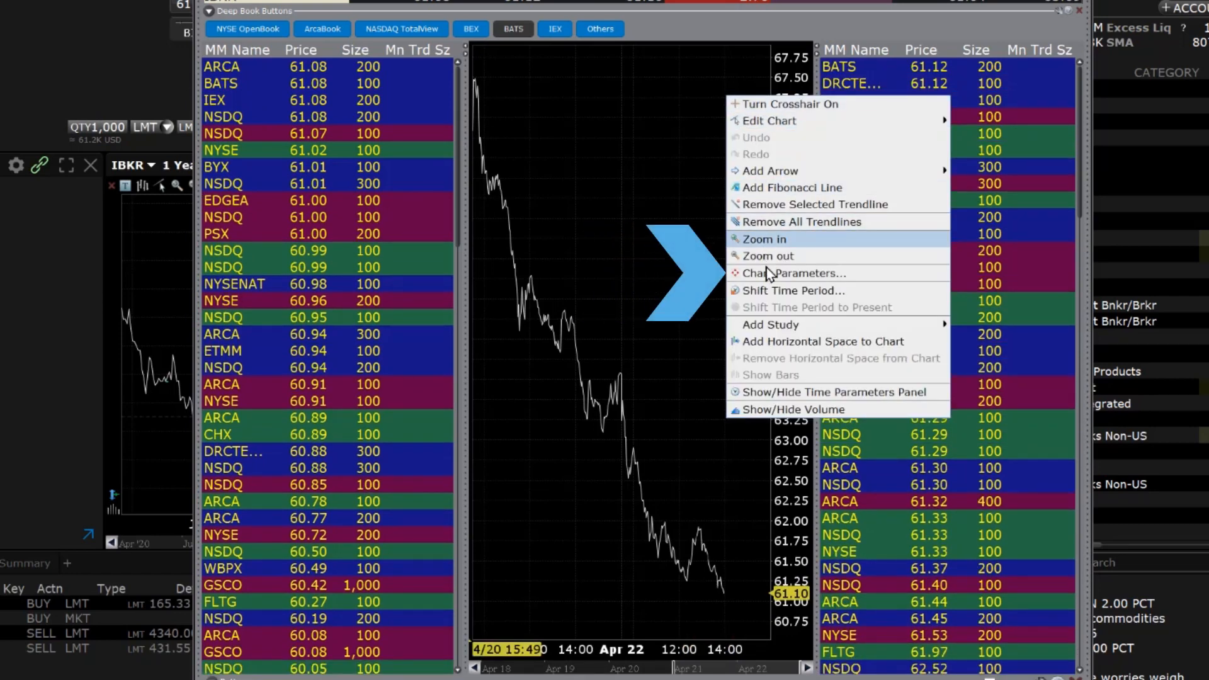
mouse_move(794, 273)
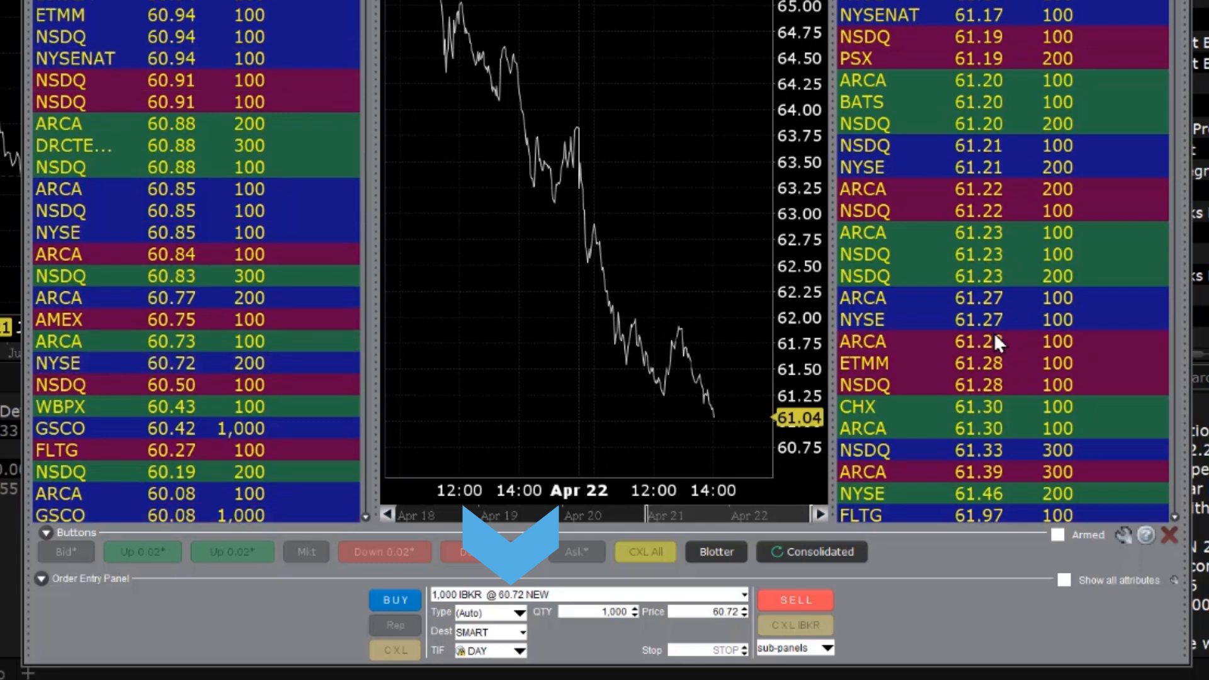
Step: Price the 1,000-share IBKR order at the 60.88 bid and route it to IBALGO
click(963, 145)
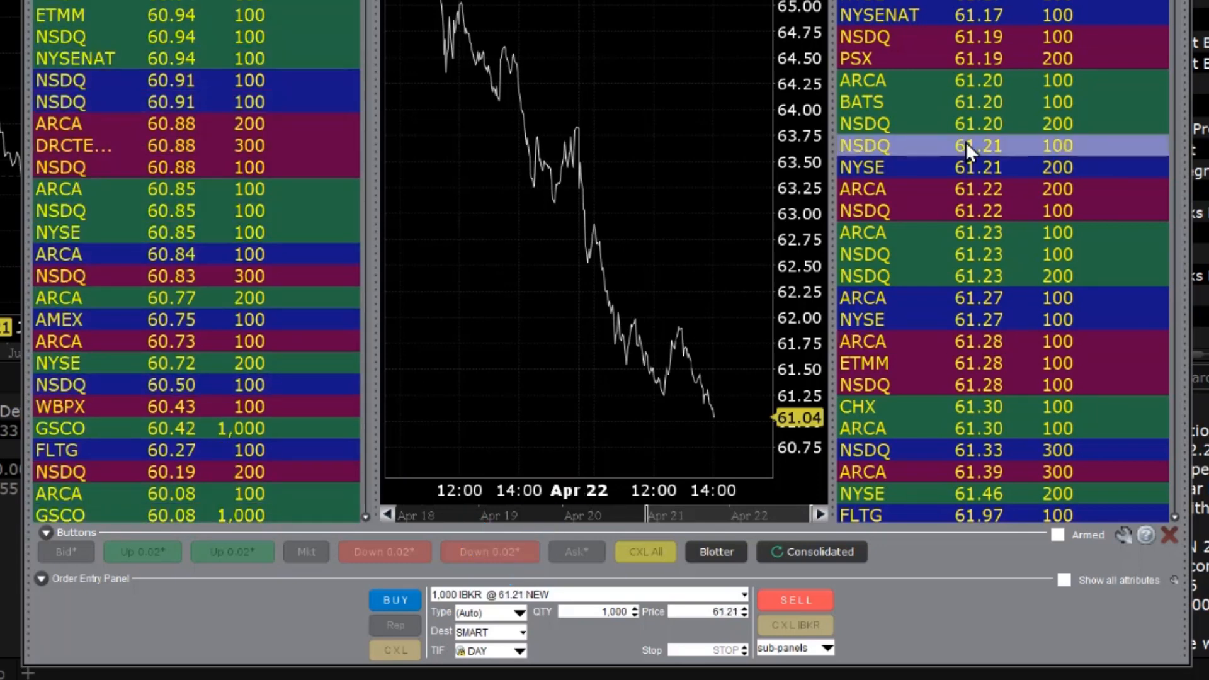
click(174, 124)
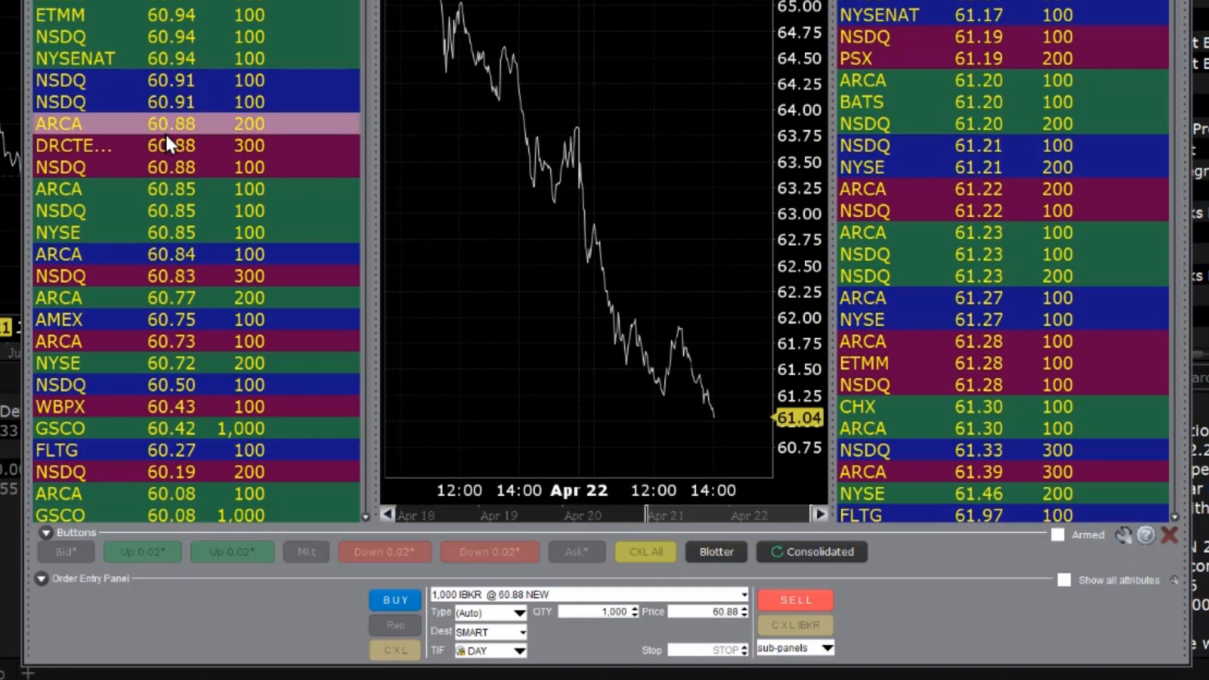
mouse_move(219, 613)
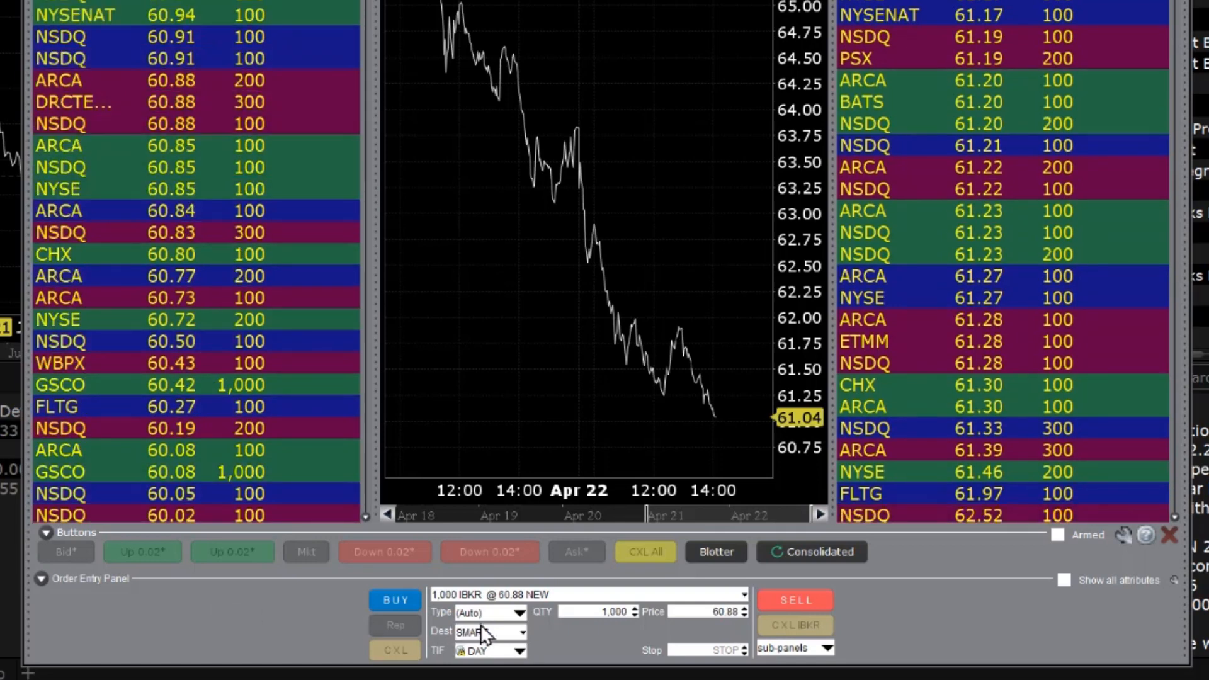
mouse_move(528, 641)
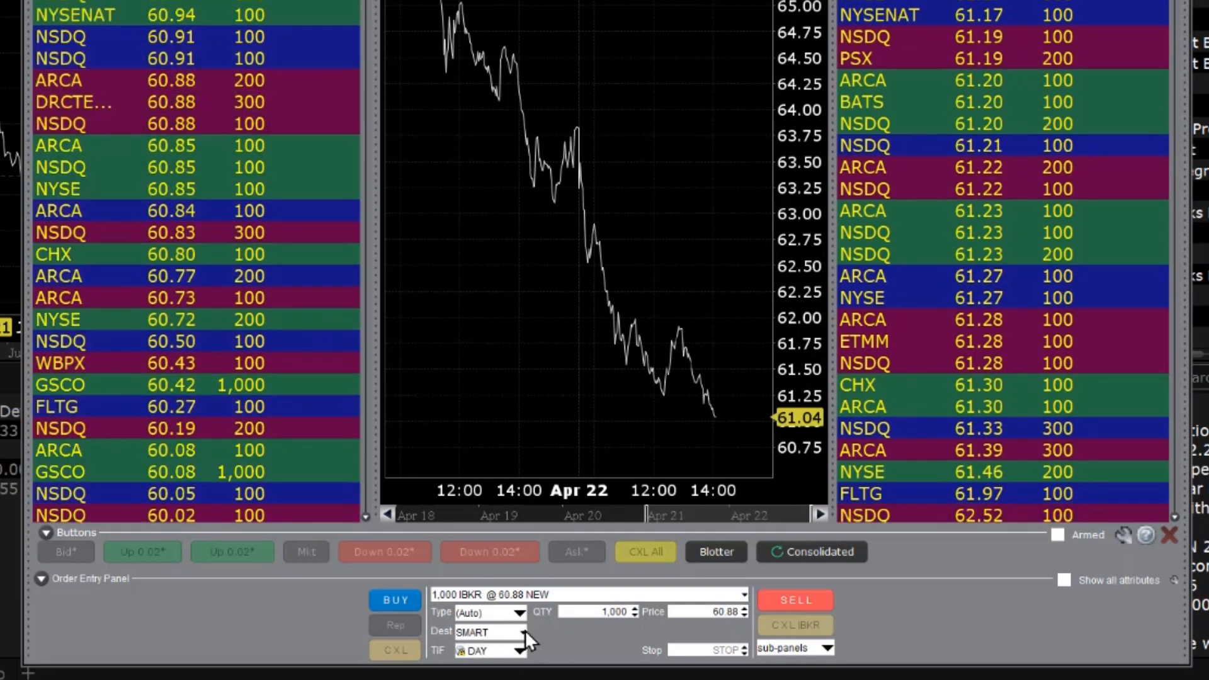
click(518, 631)
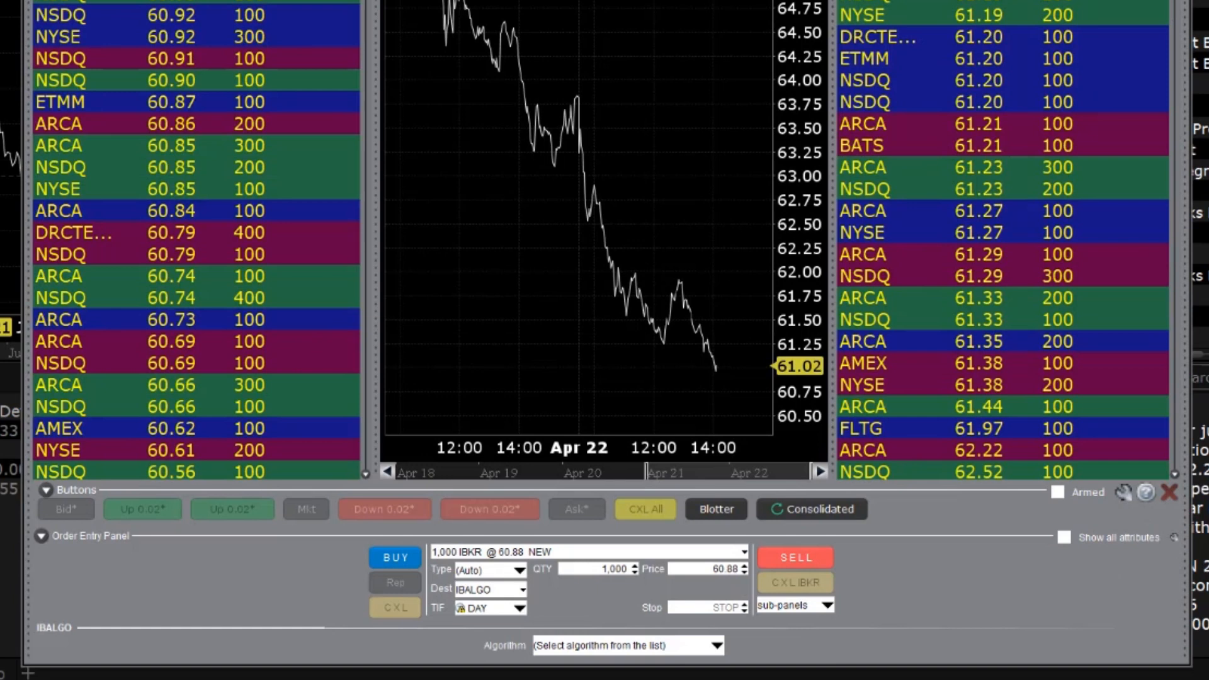
Step: Route the 1,000-share IBKR order at 60.88 back to SMART
click(718, 645)
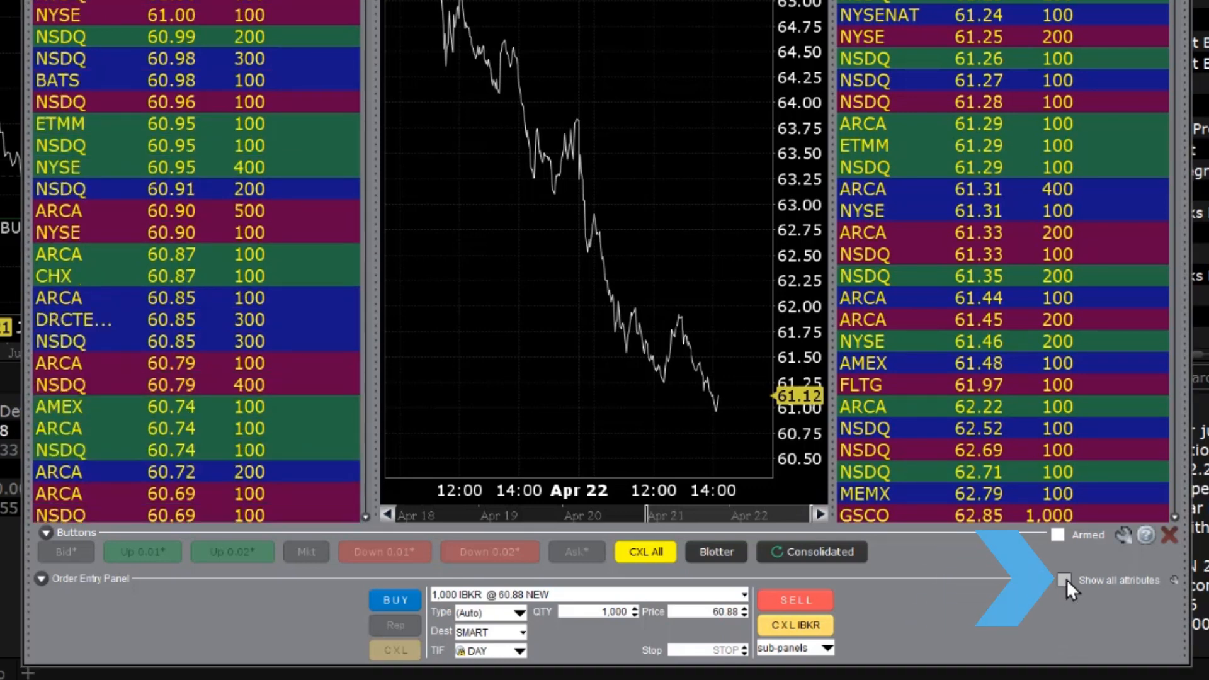
Step: Buy 1,000 IBKR at 60.88 via SMART and transmit the order into the bid book
click(1064, 579)
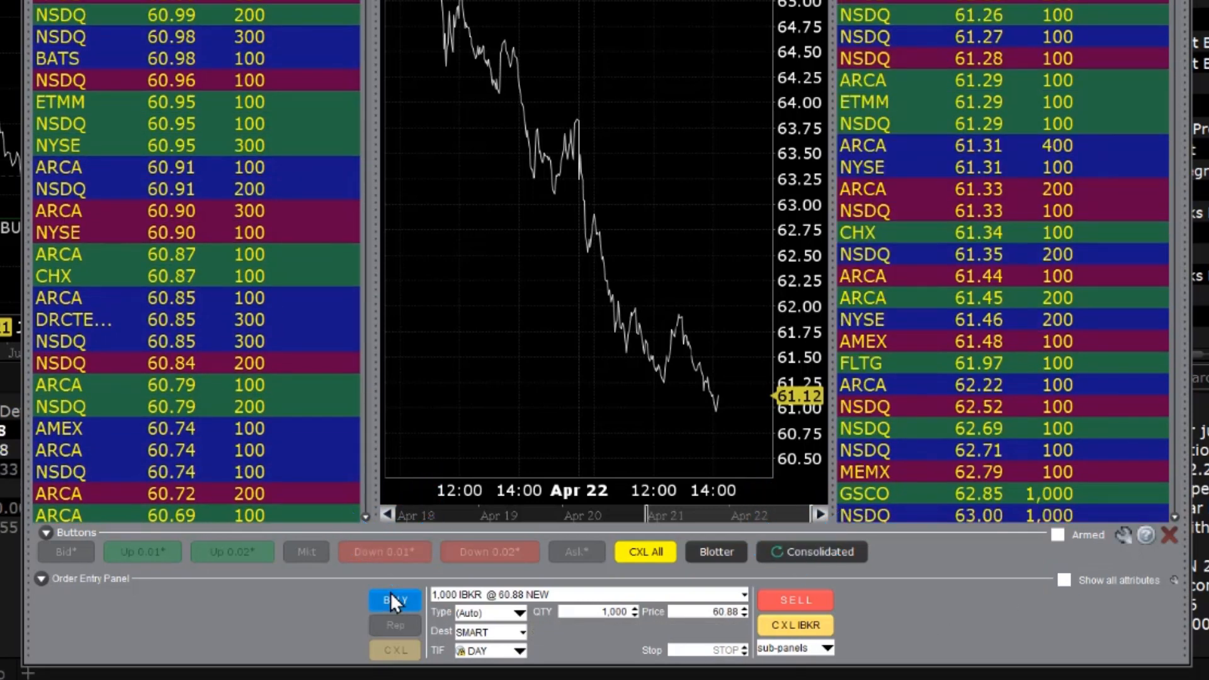
click(394, 600)
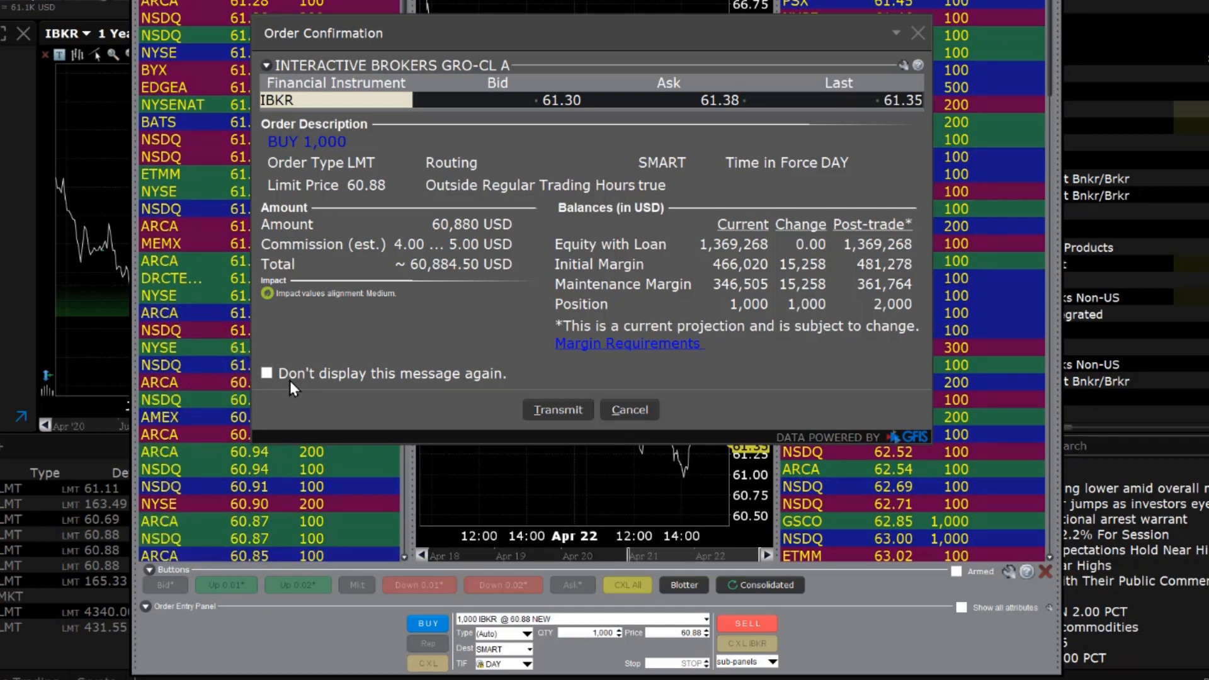
mouse_move(559, 421)
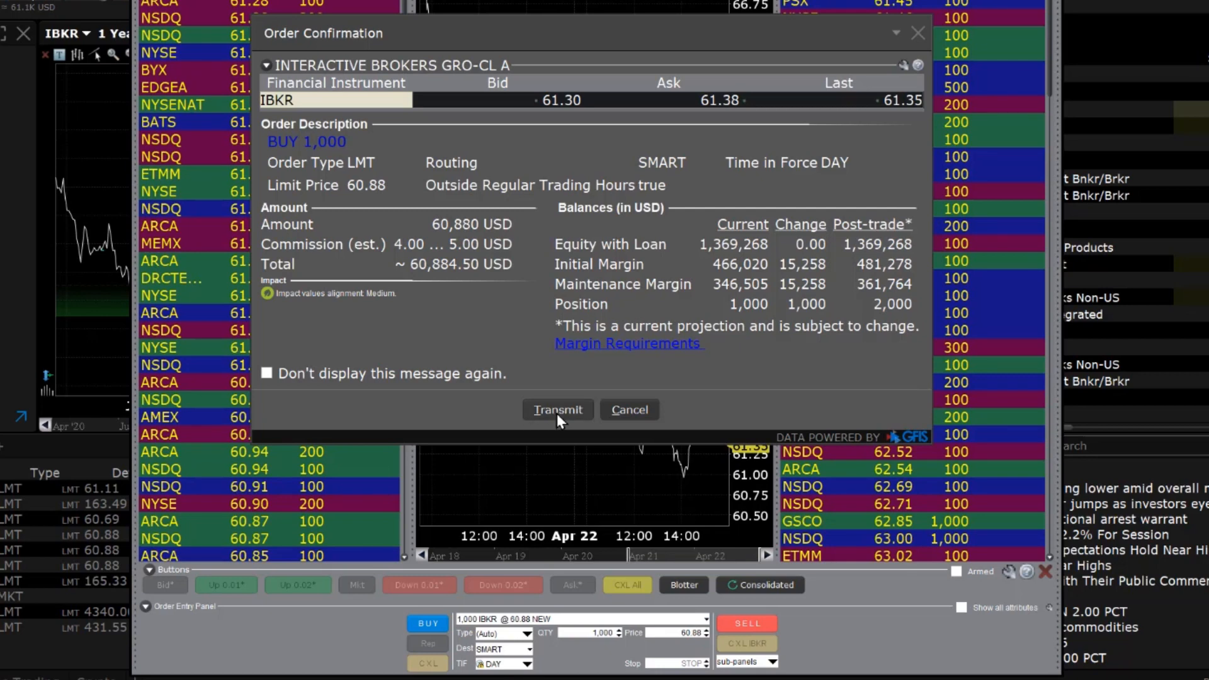
click(556, 409)
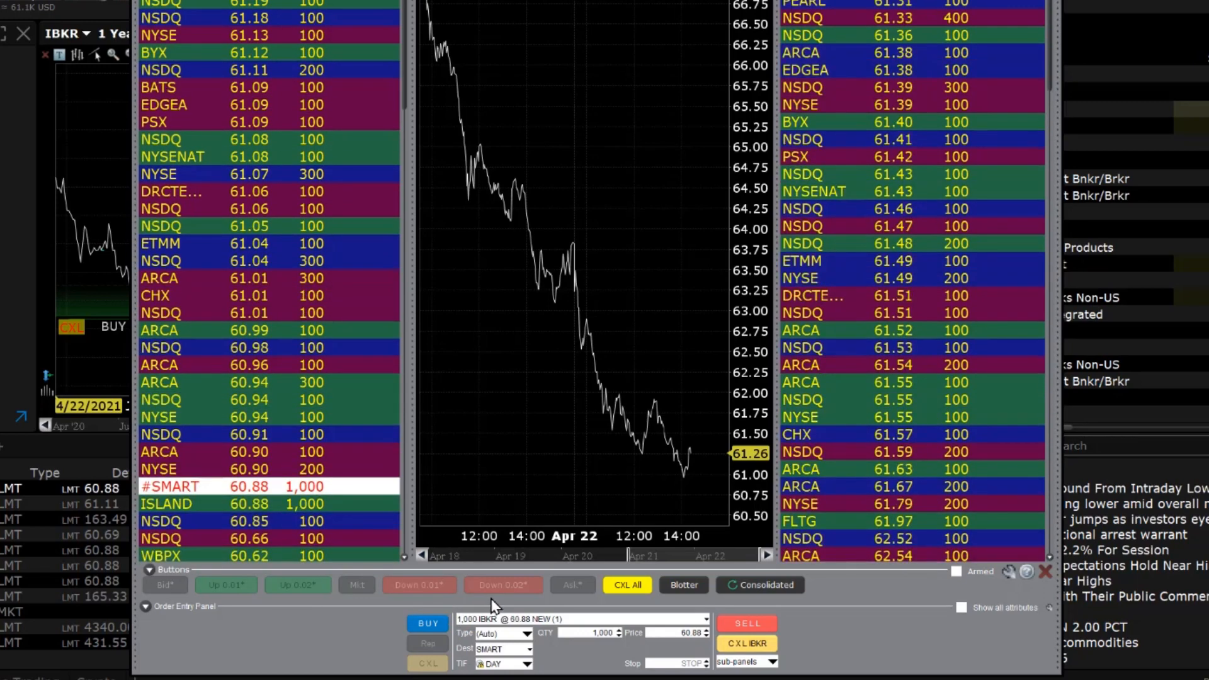
mouse_move(564, 605)
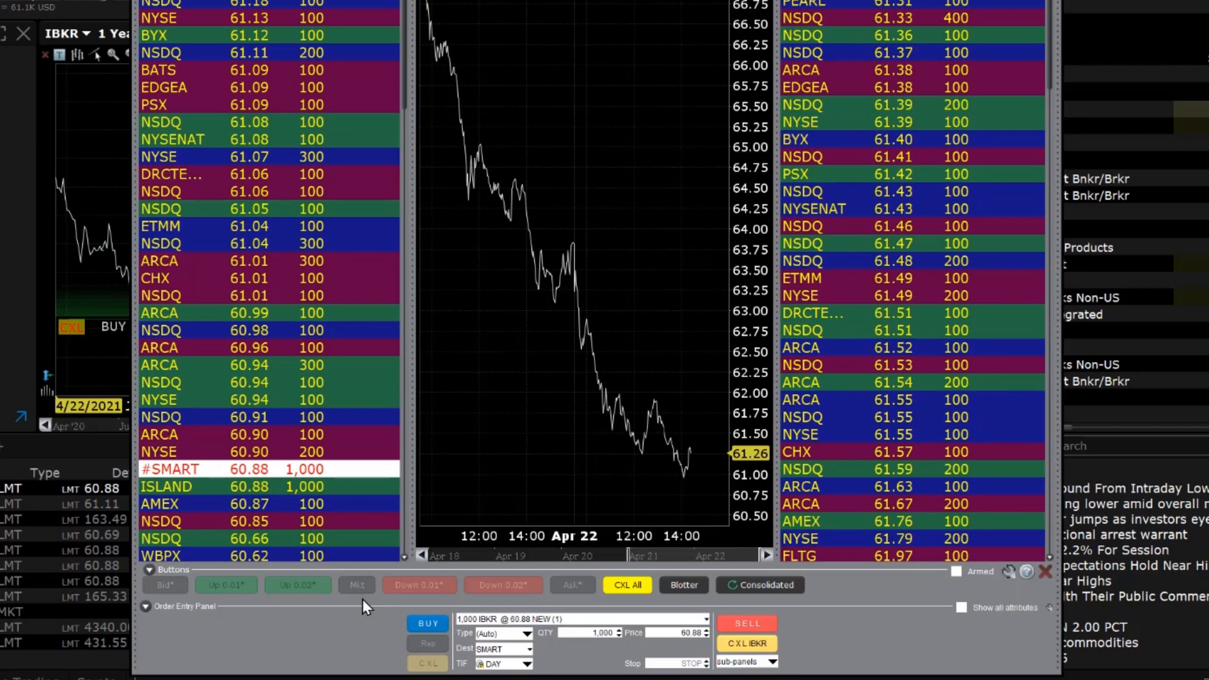
mouse_move(309, 559)
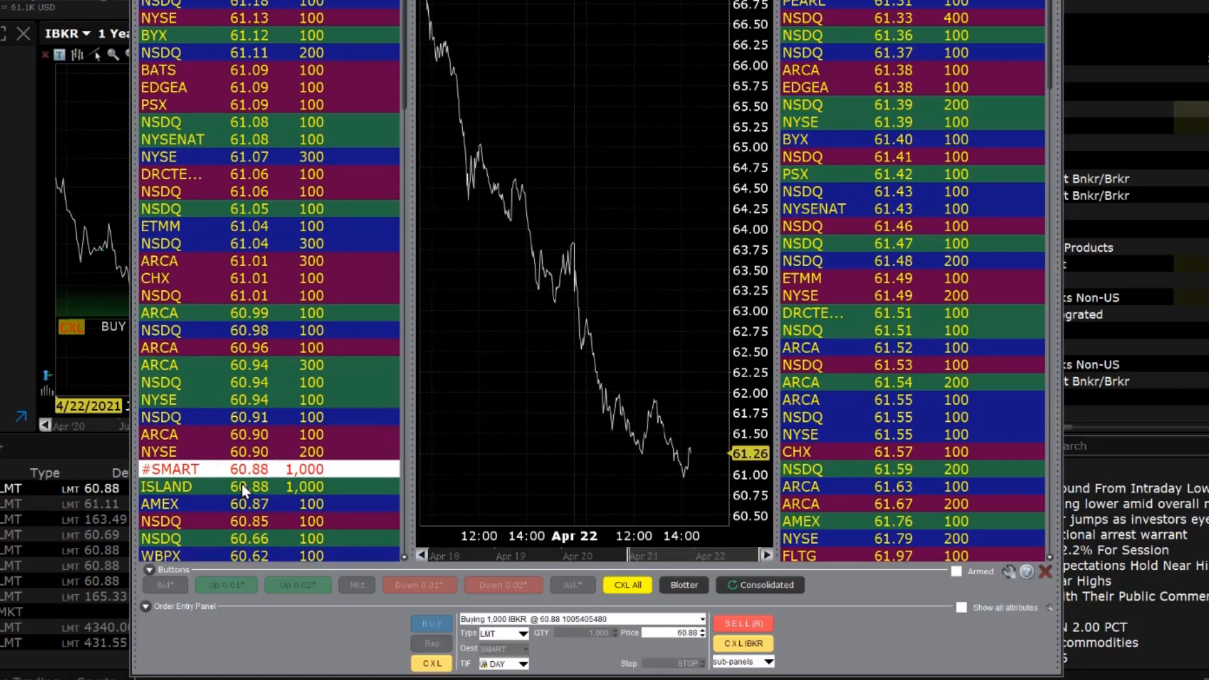
click(298, 586)
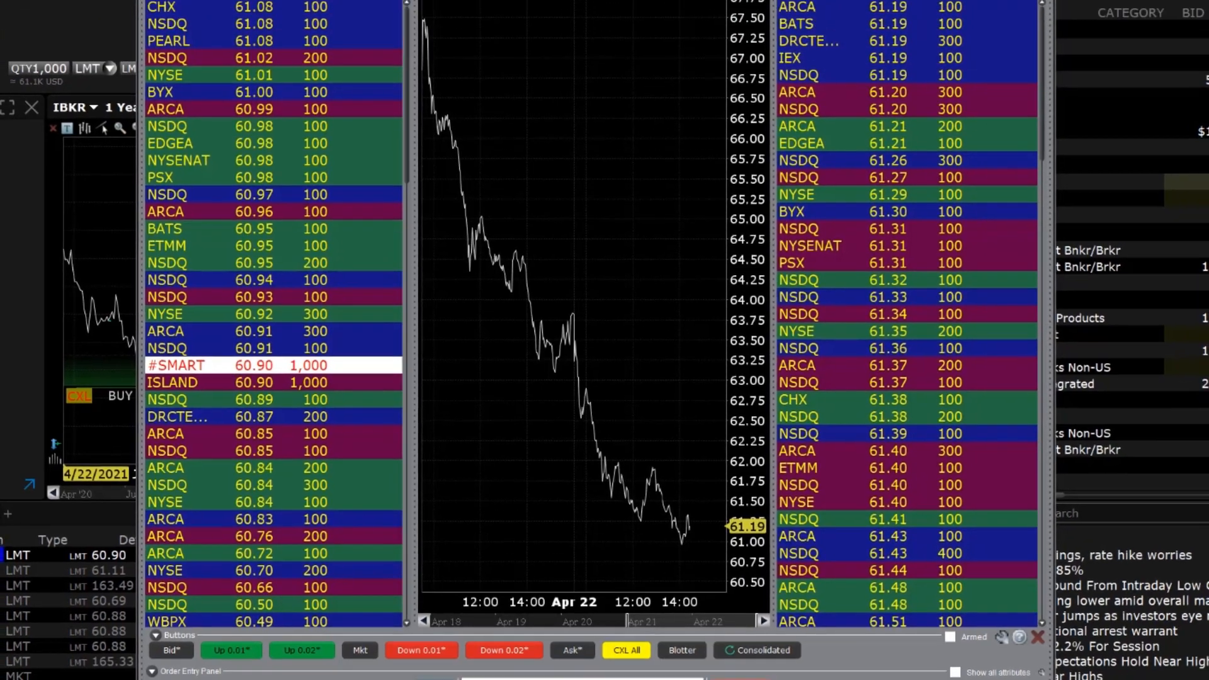
click(718, 13)
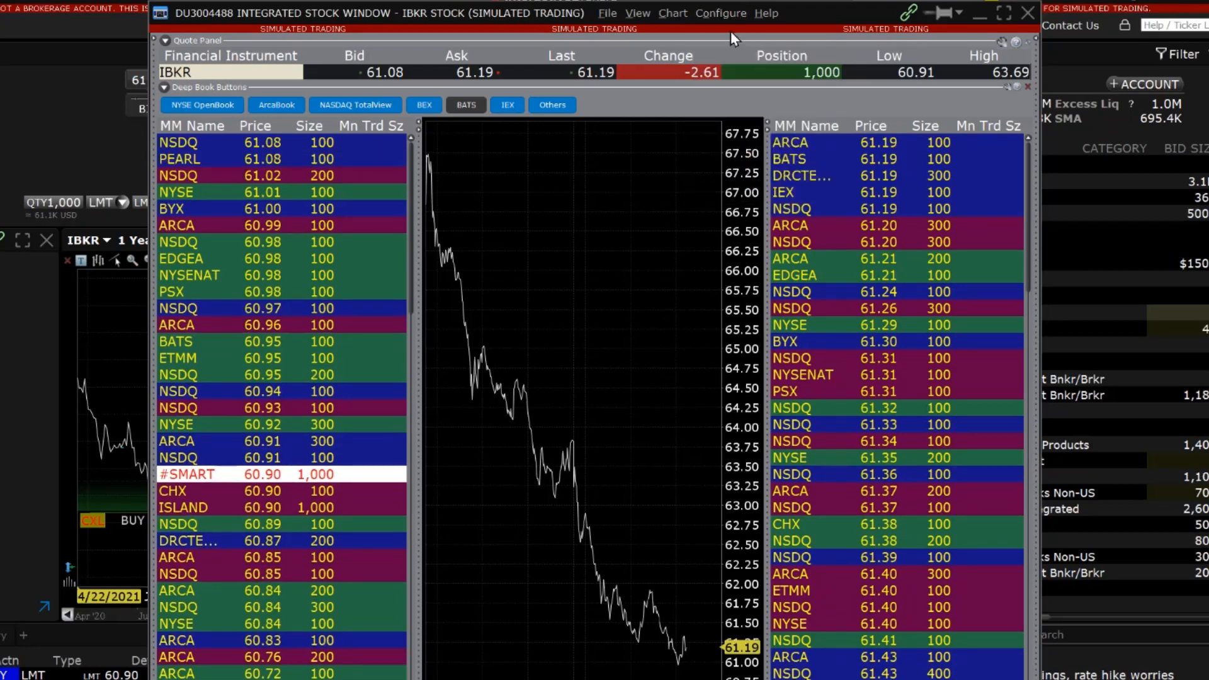
Step: Enable the left and right buttons panels in the stock window's settings
click(720, 12)
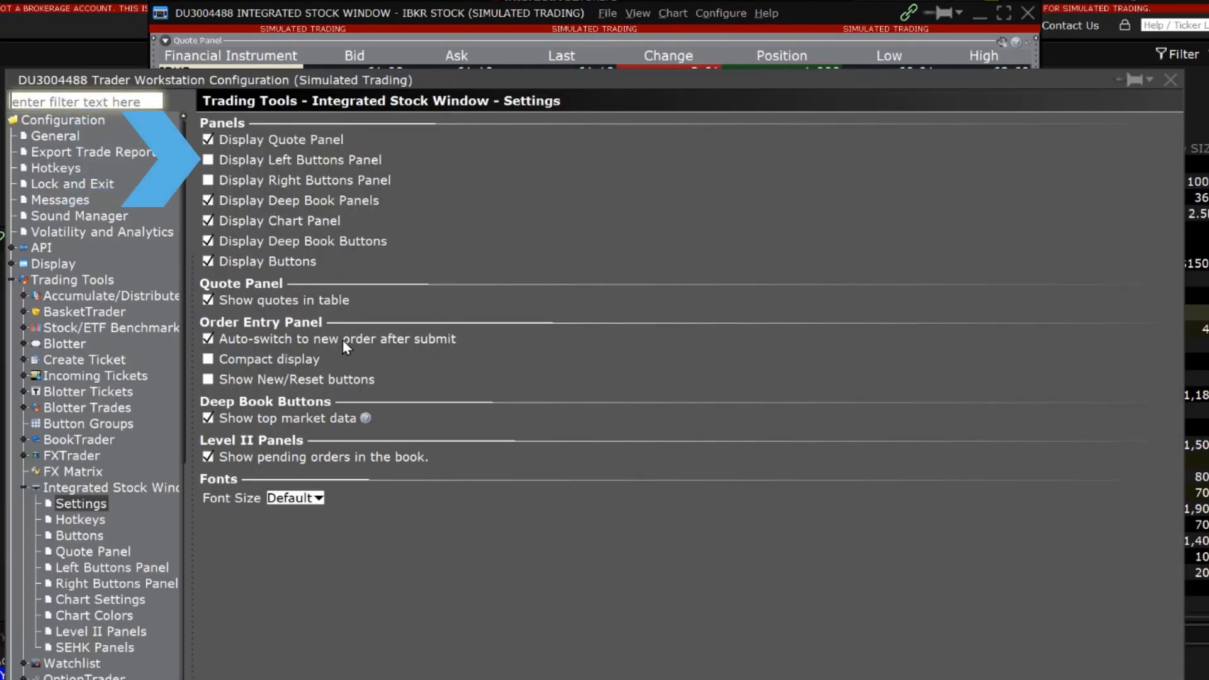
click(208, 180)
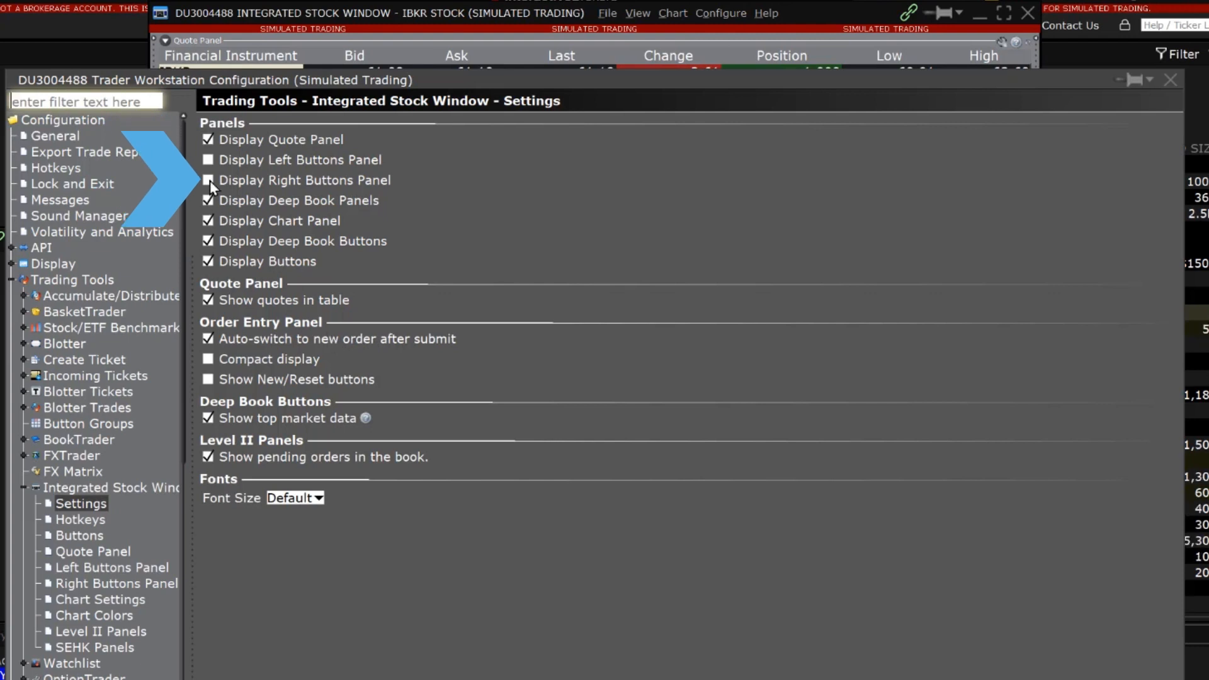
click(207, 160)
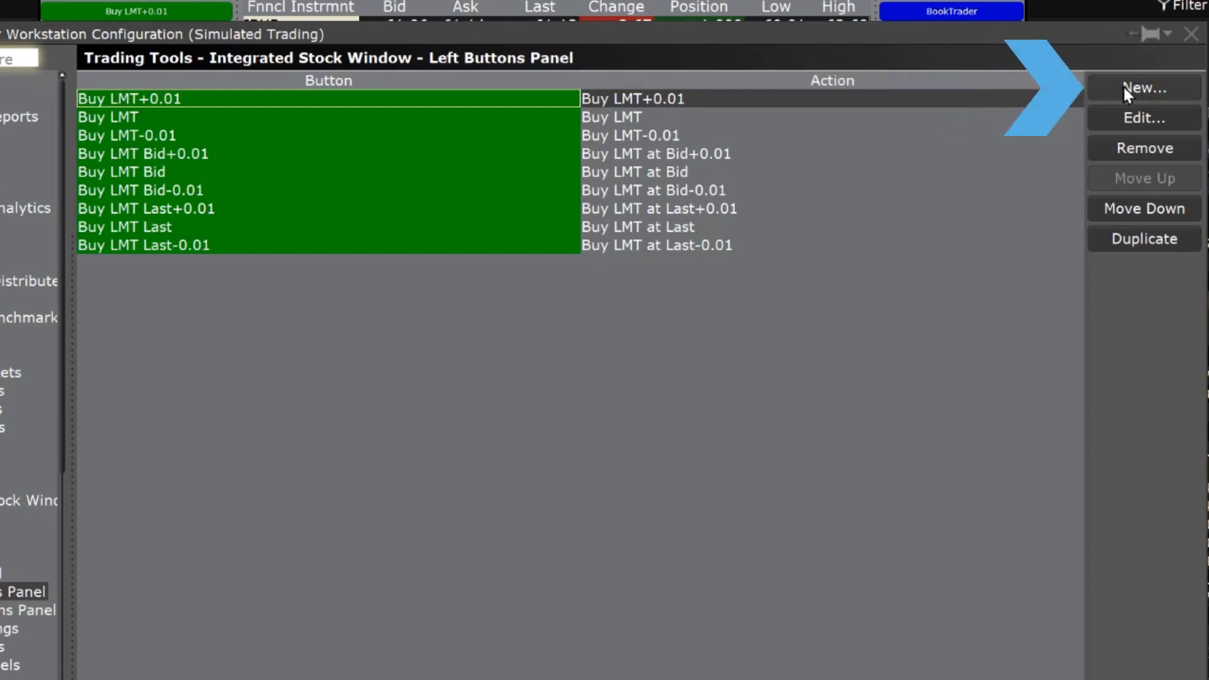
Step: Create a new left-panel button with Sell as its action
click(1143, 86)
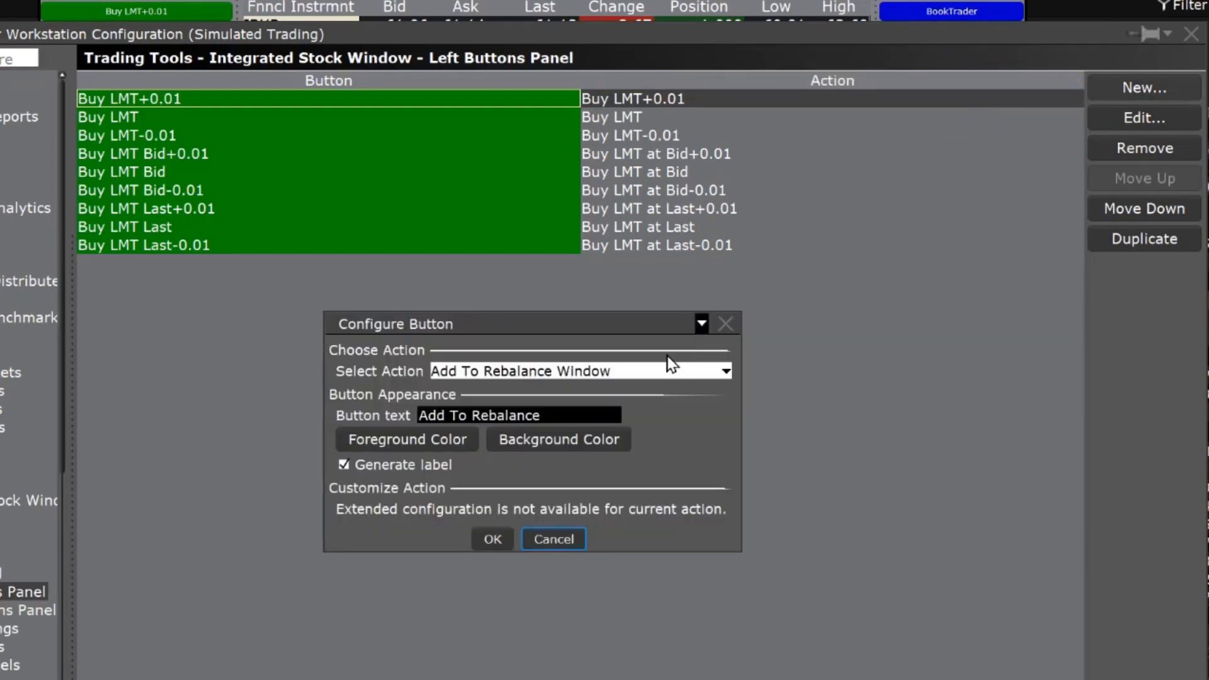
click(719, 370)
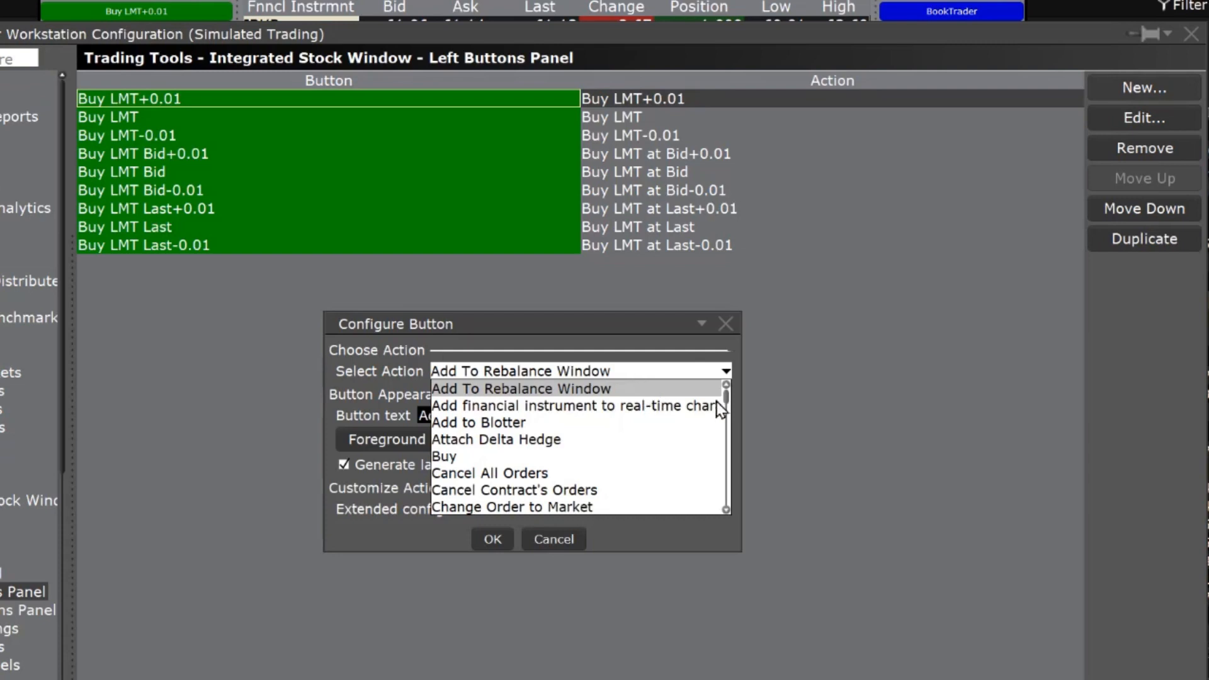
scroll(down, 3)
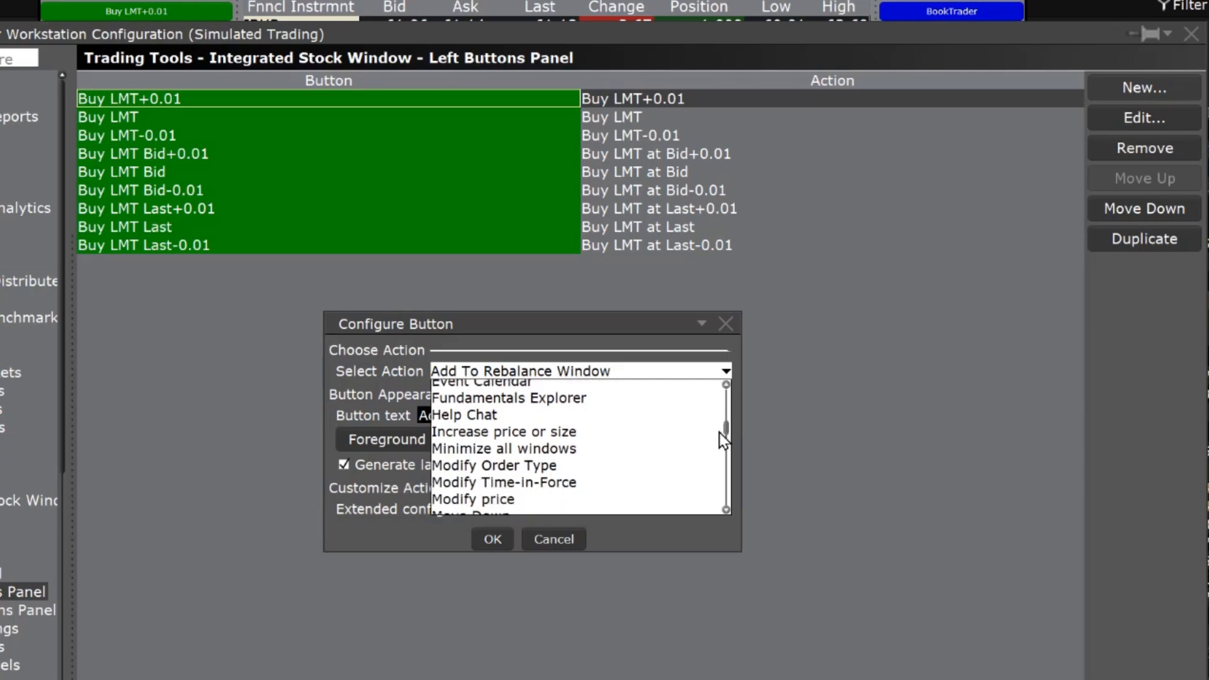
scroll(down, 3)
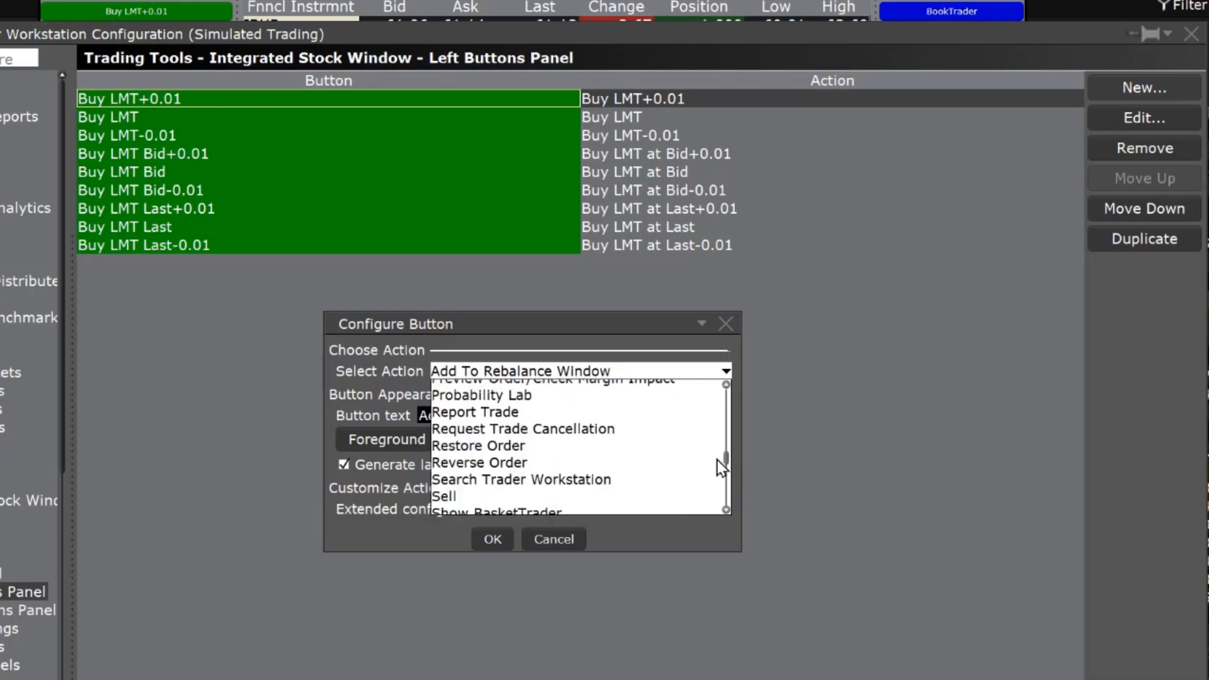
click(444, 496)
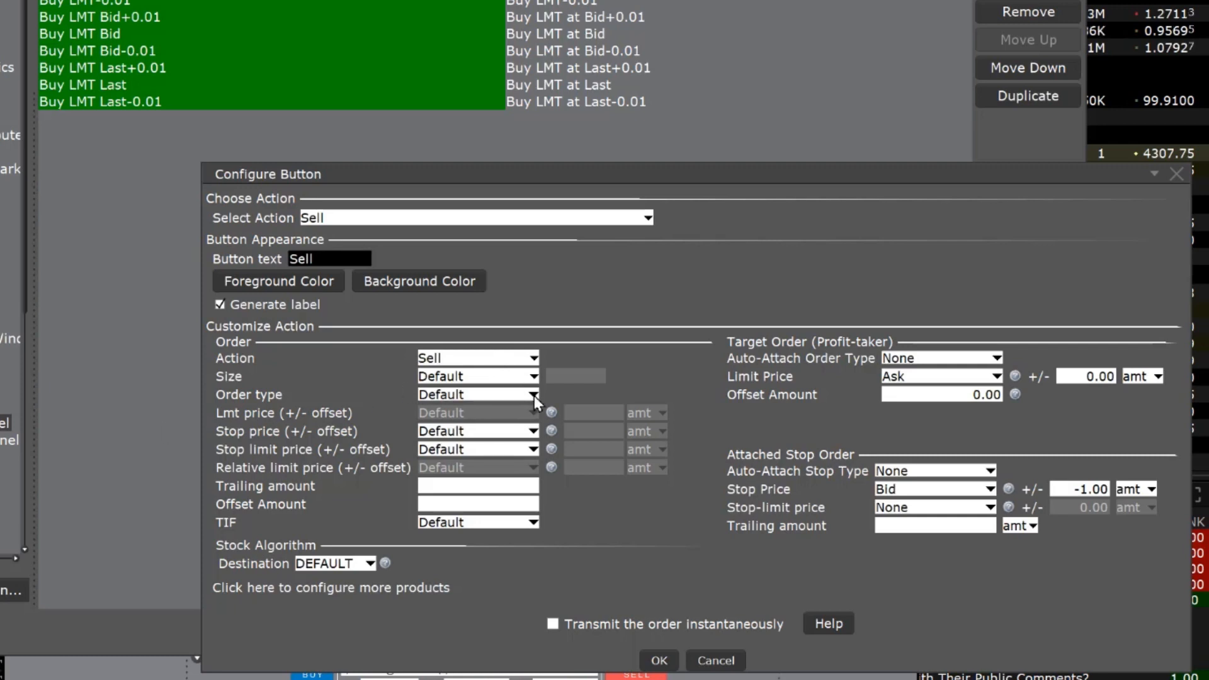
Step: Make it a red Sell LMT button at Bid/Ask Midpoint plus .01 and save it
click(533, 394)
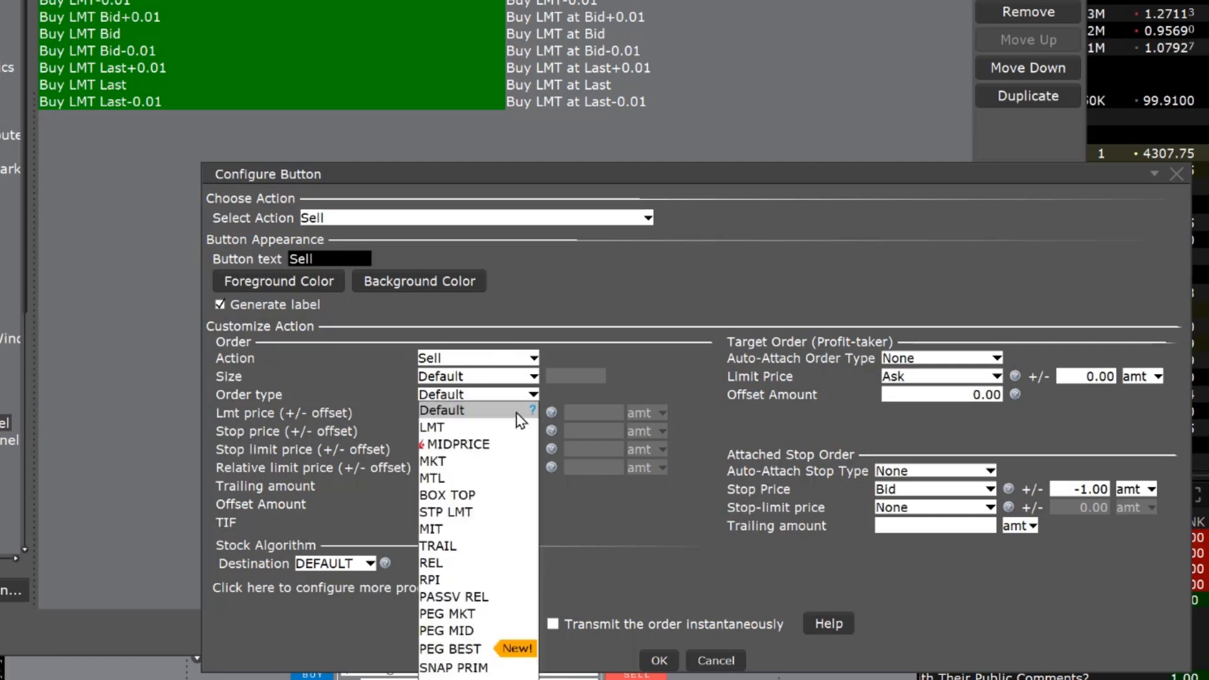
click(432, 427)
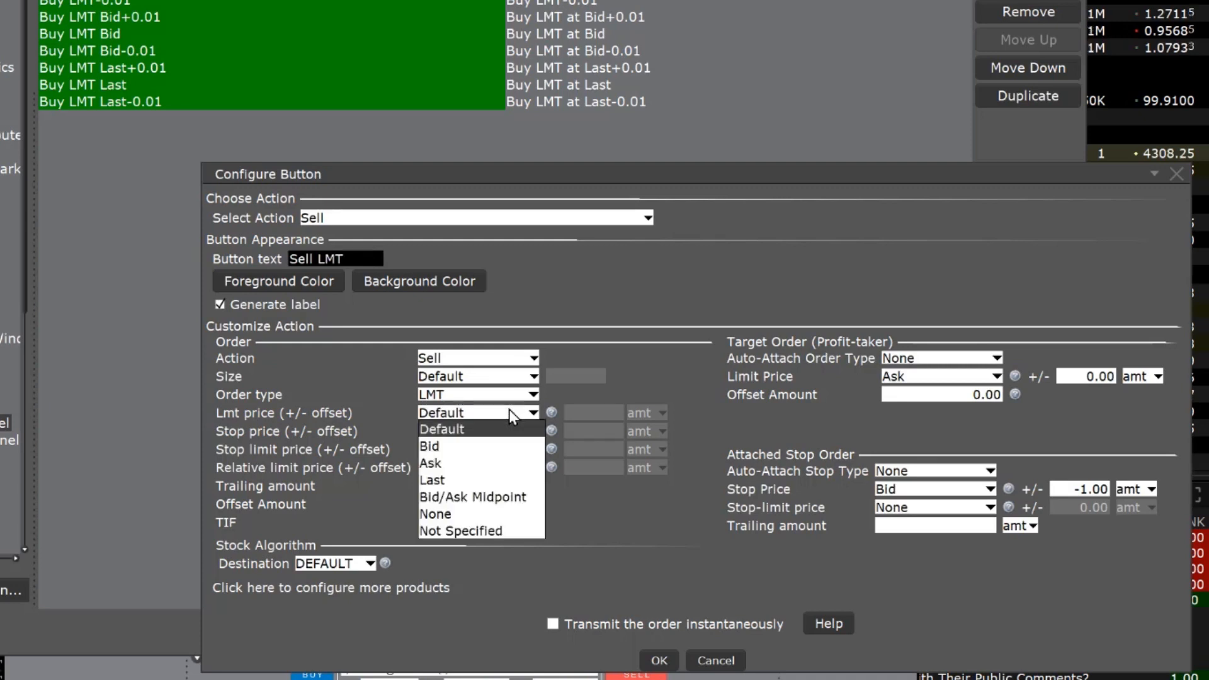
click(472, 496)
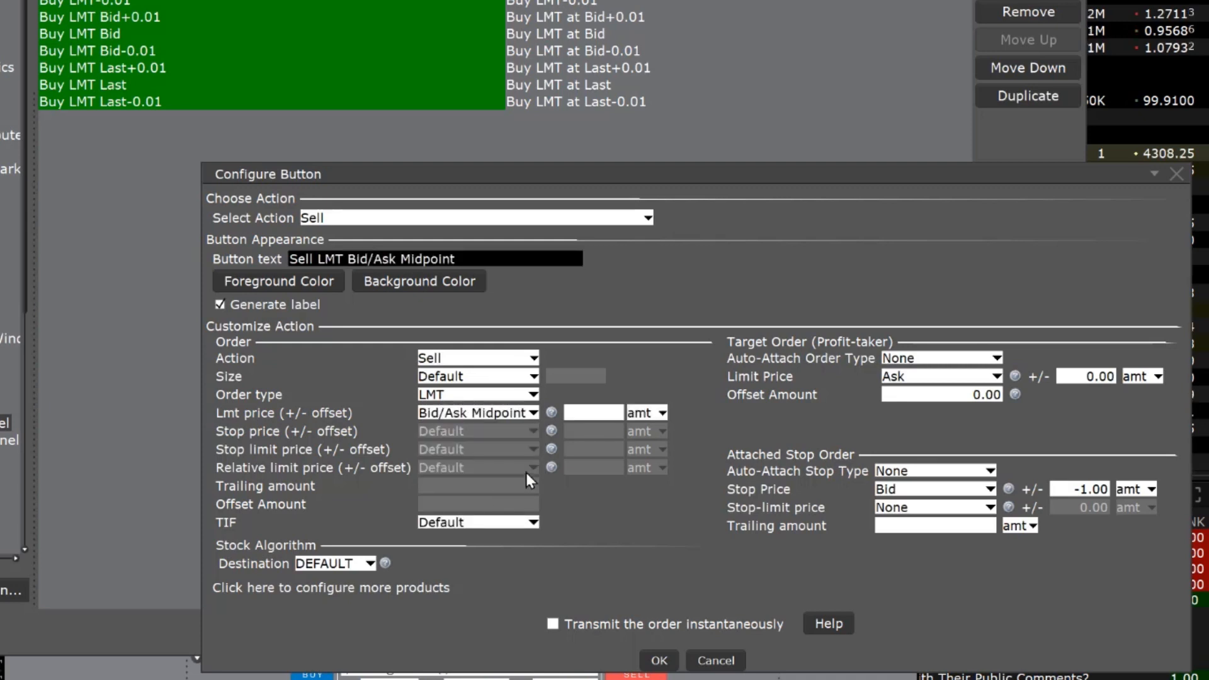
click(592, 411)
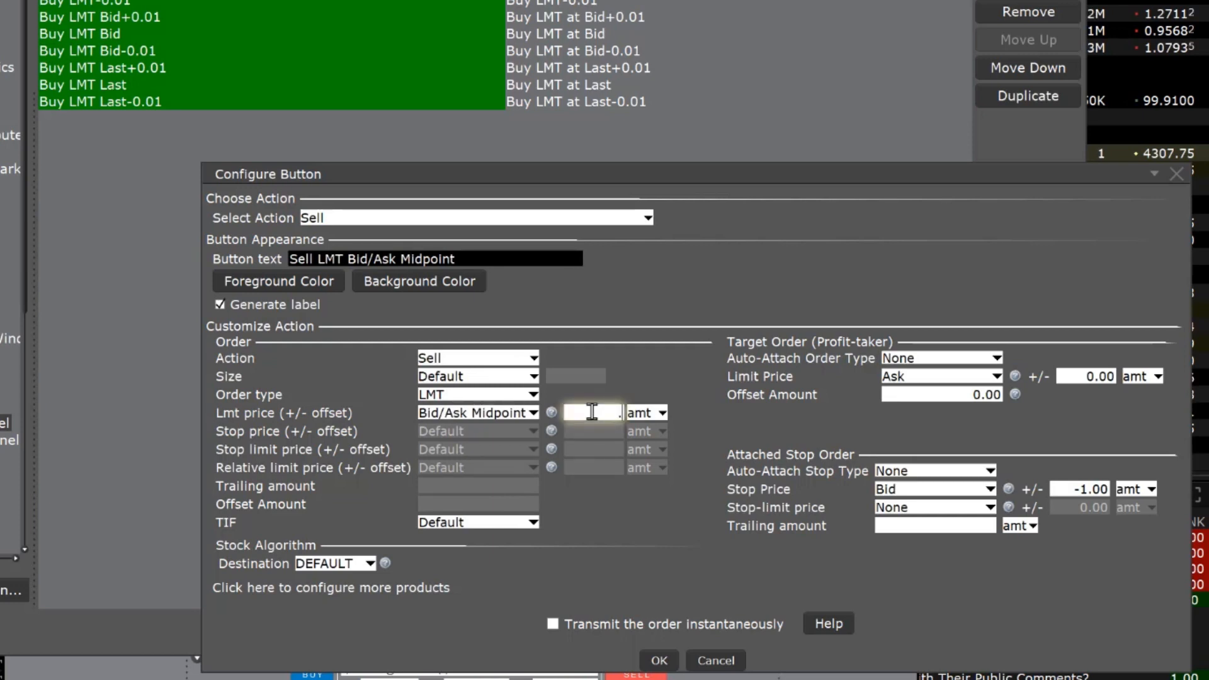
text(.01)
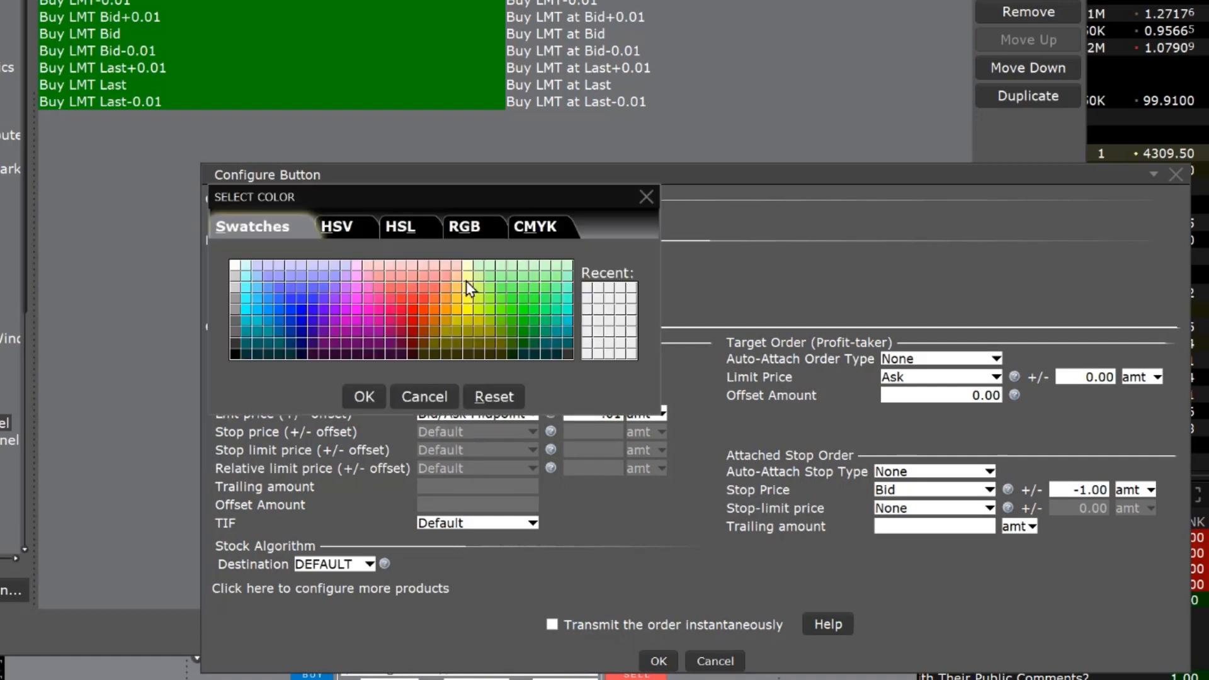
click(411, 324)
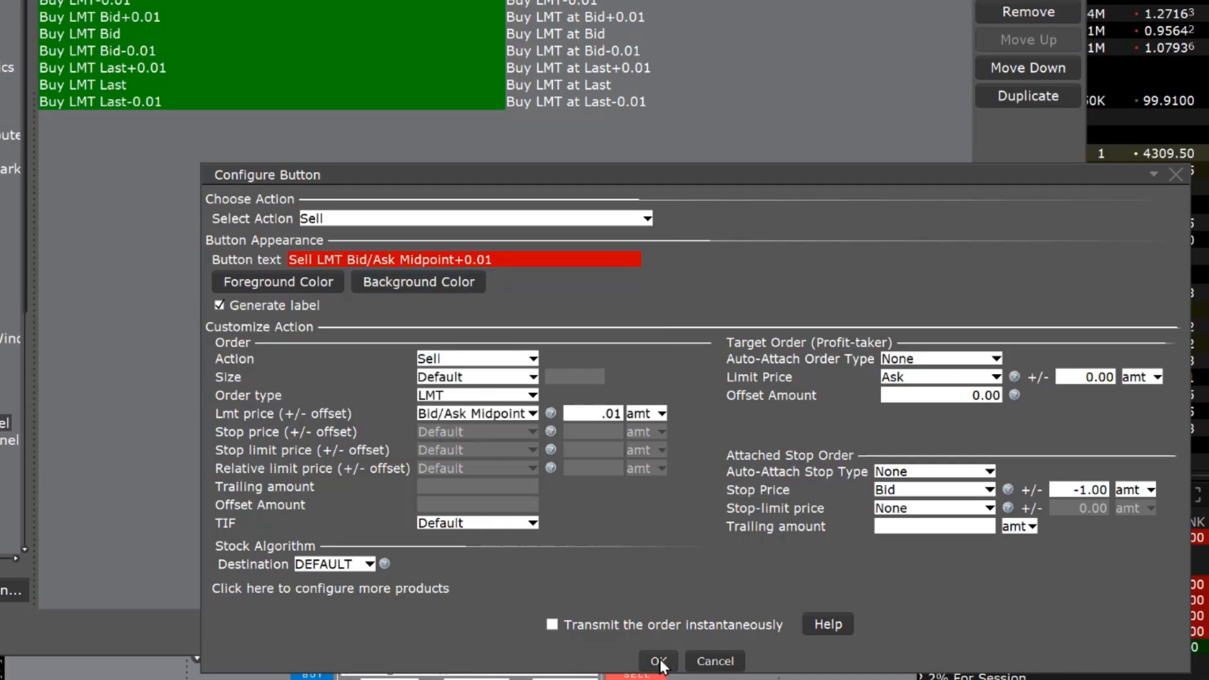
click(658, 661)
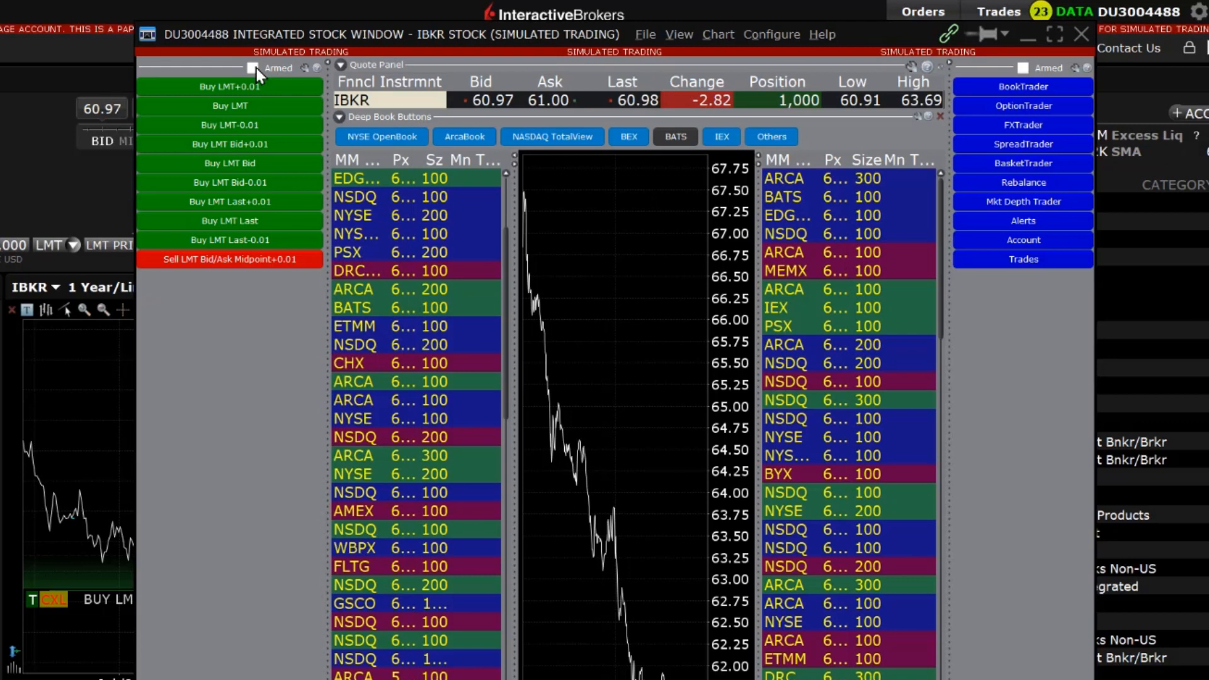
Step: Toggle the Armed checkbox so left-panel buttons send orders in one click
click(253, 68)
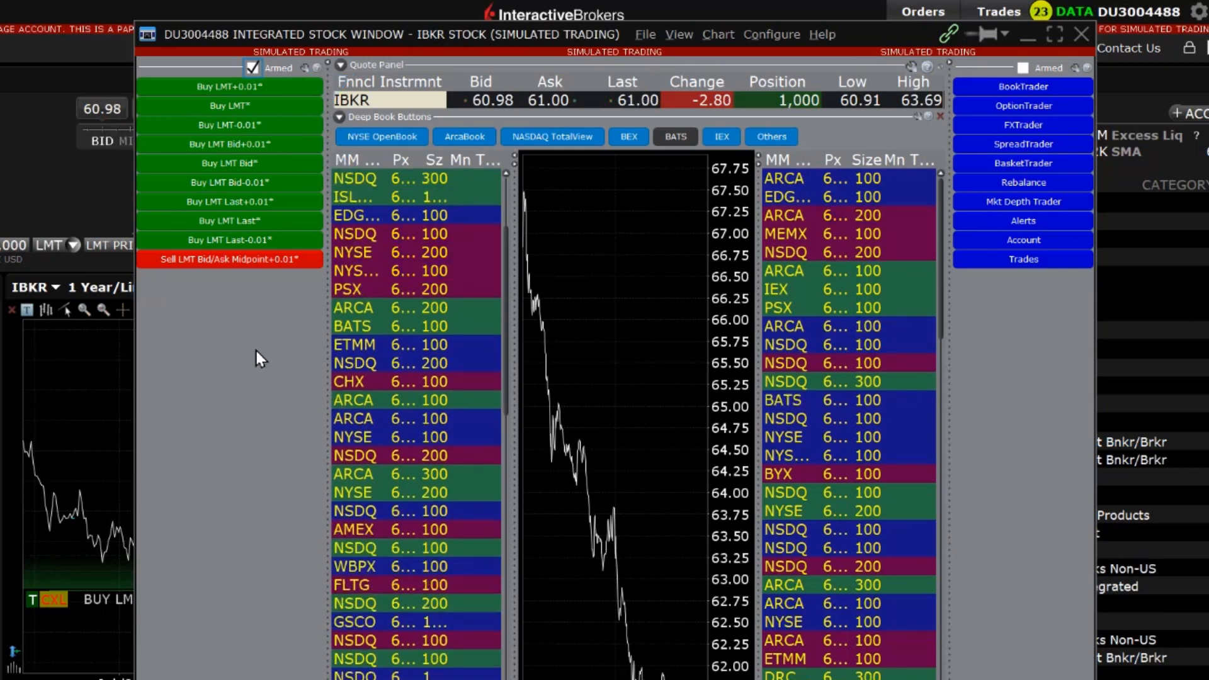
click(253, 68)
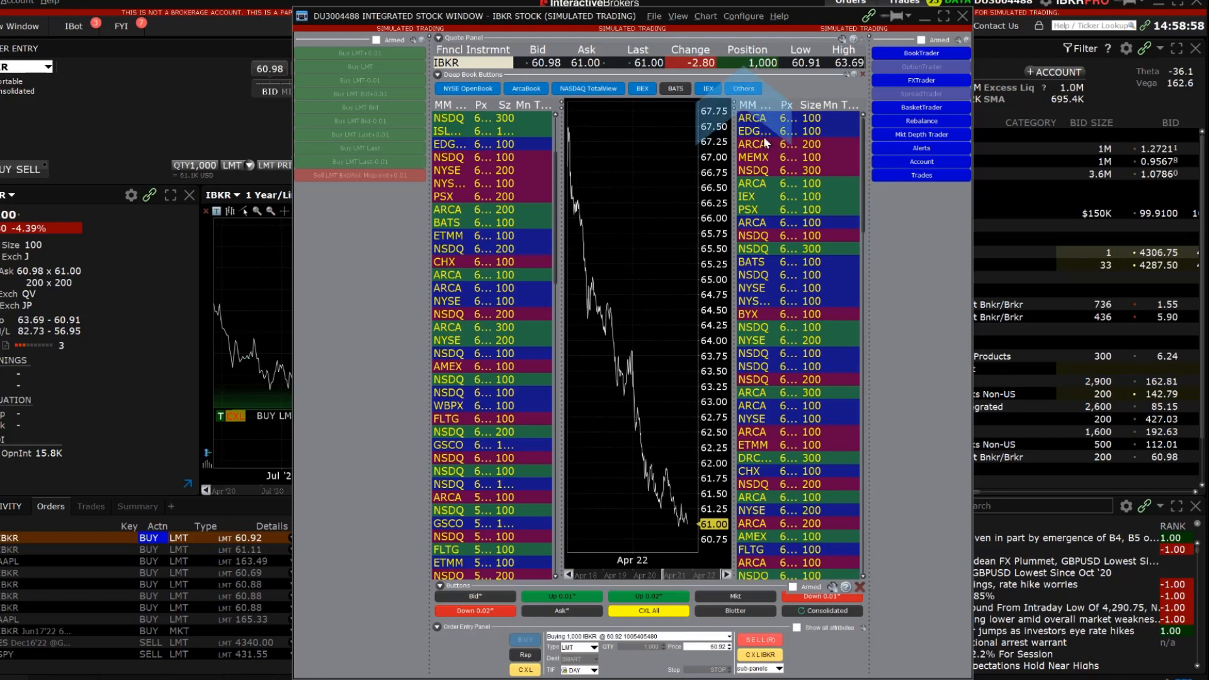
Step: Reach the Integrated Stock Window settings via Configure > Settings and the Trading Tools tree
click(742, 15)
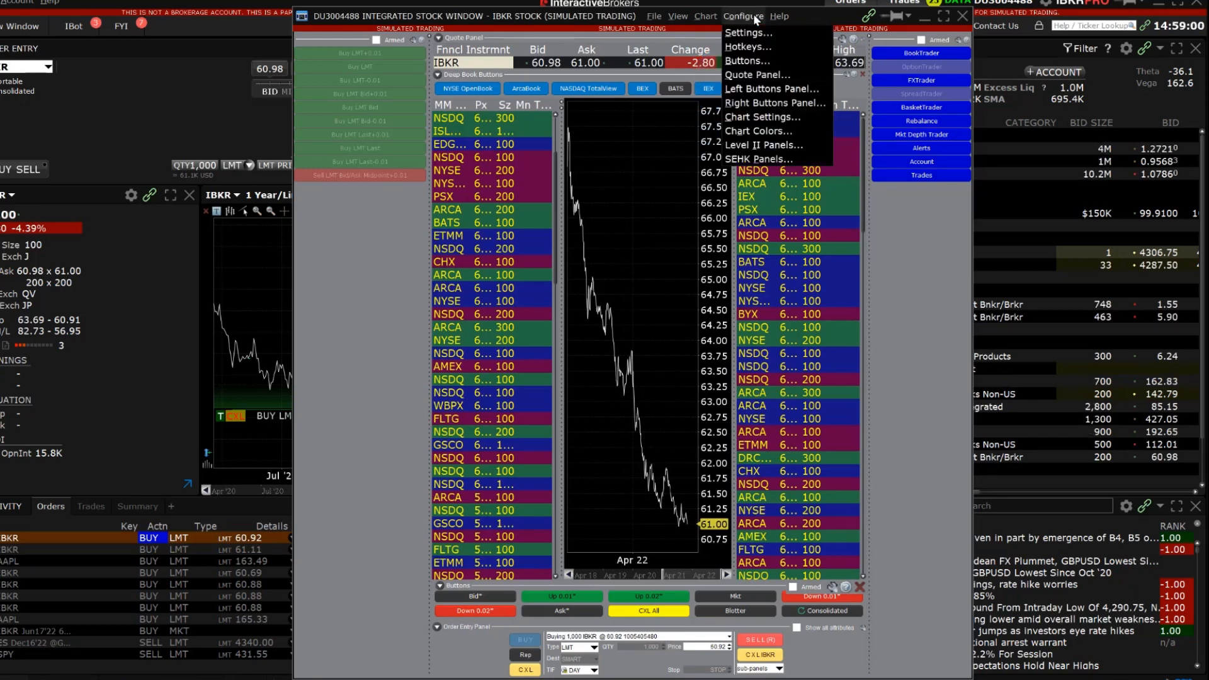
click(746, 33)
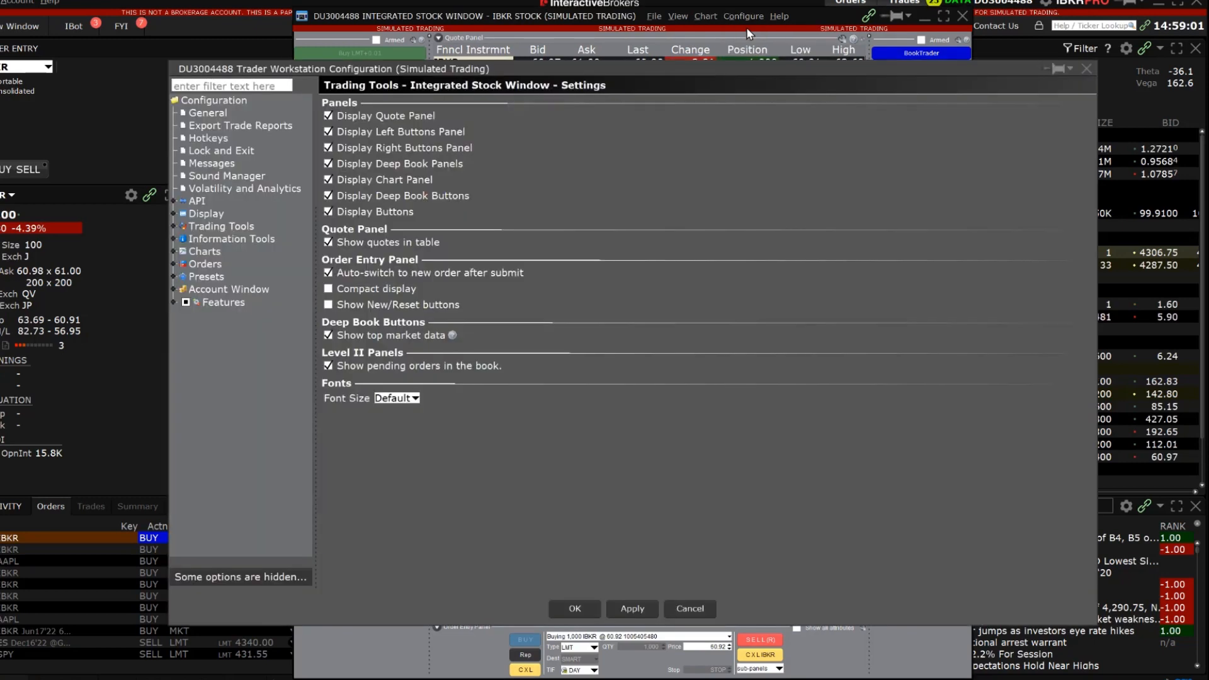
click(176, 225)
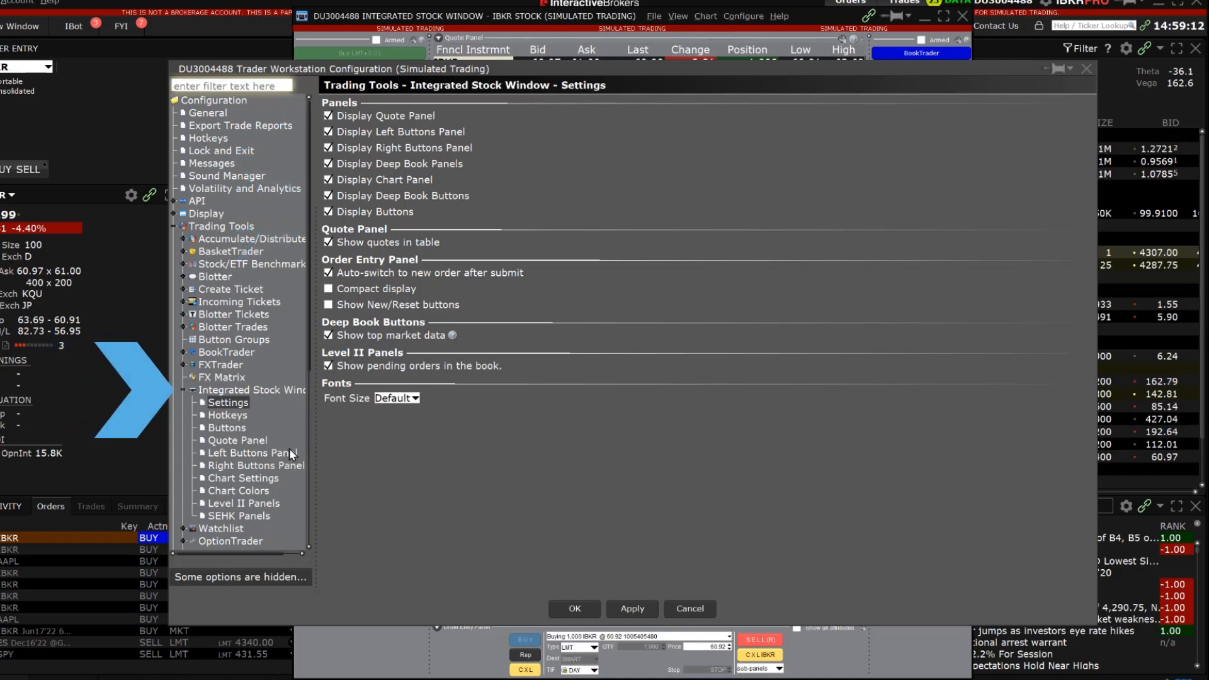
mouse_move(289, 500)
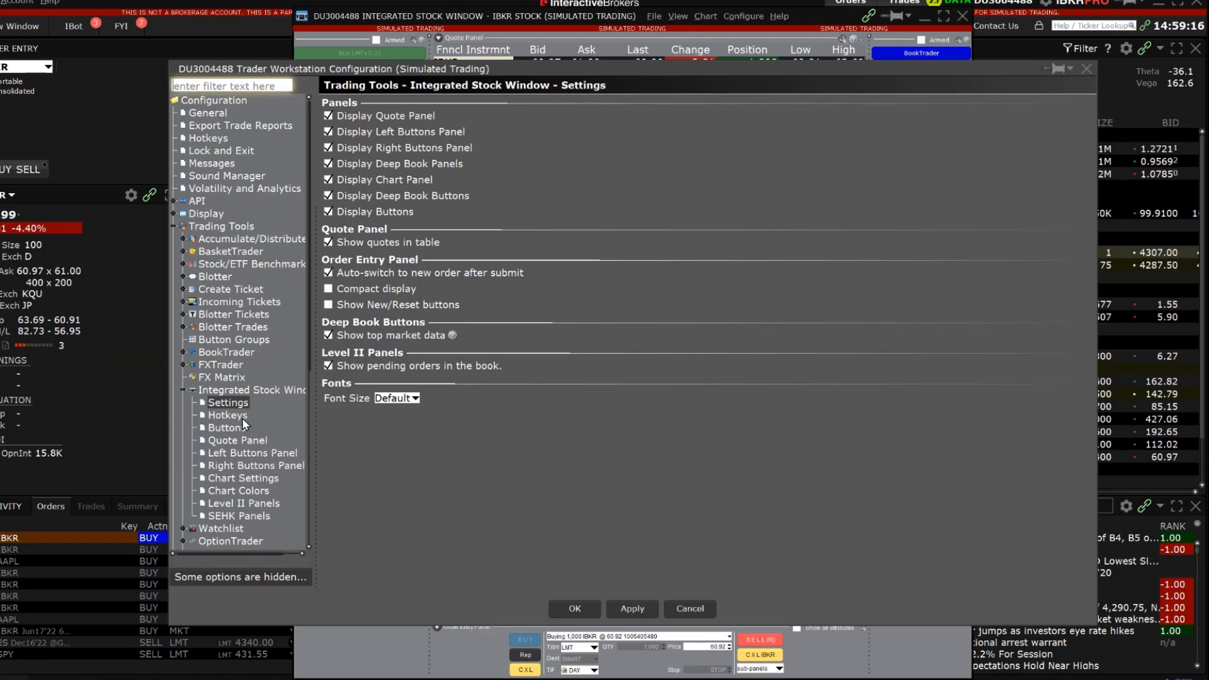
Step: Review the Integrated Stock Window hotkey assignments, then cancel out of the configuration
click(228, 415)
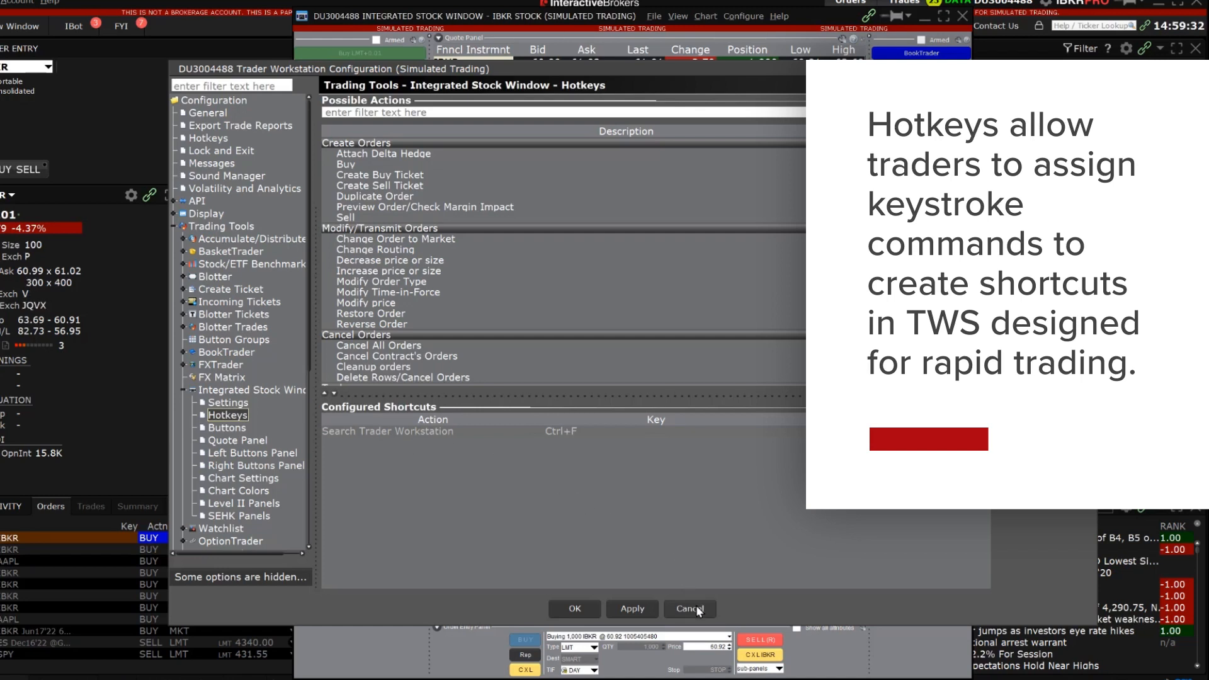
click(688, 609)
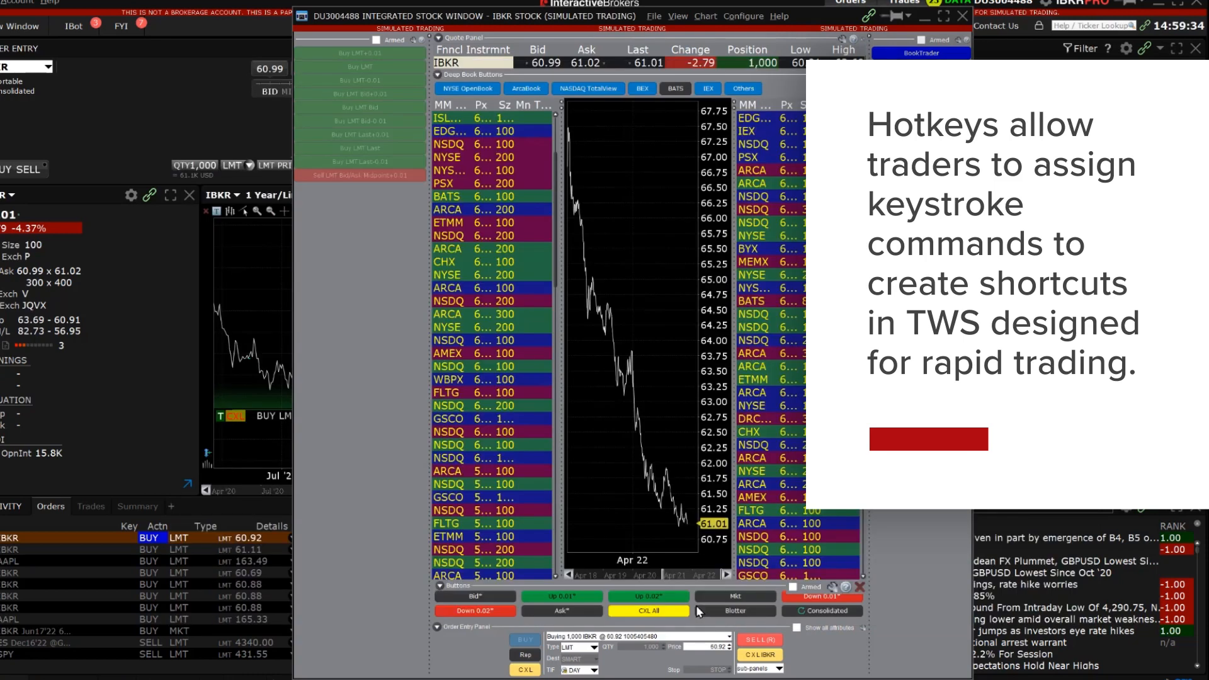